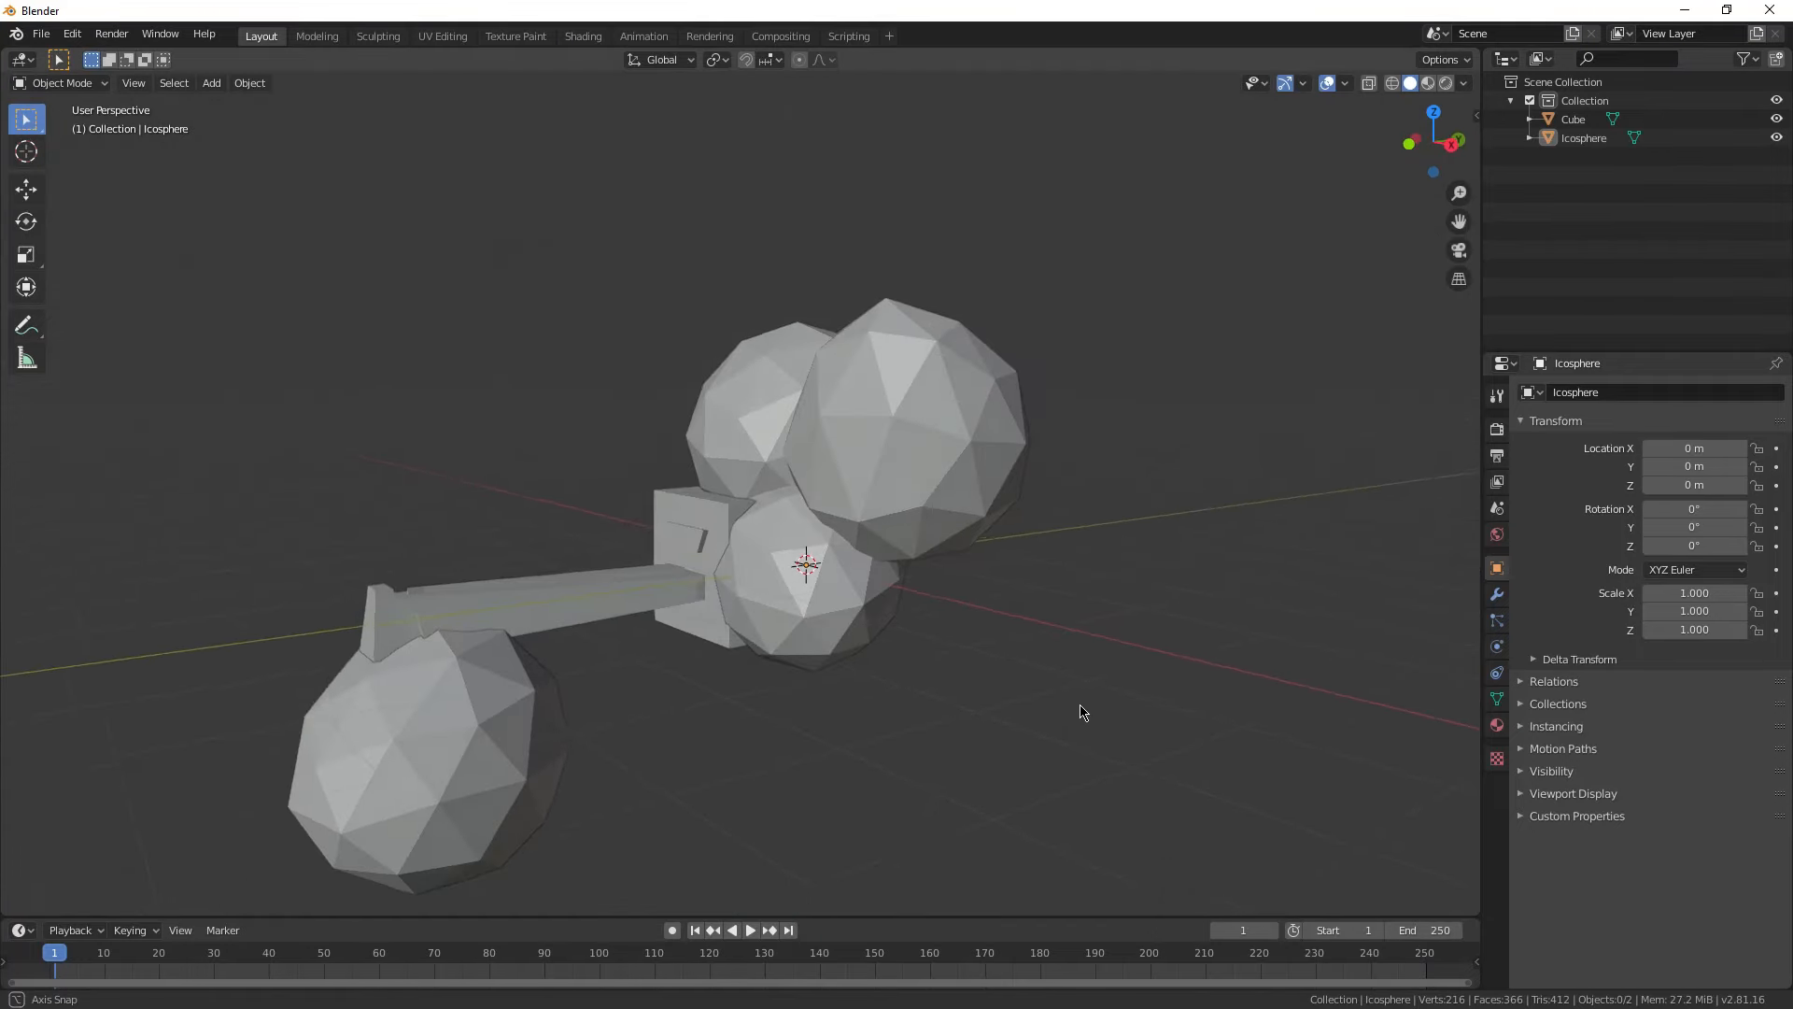
Orbit the view around the multi-part sphere model before starting fresh.
drag(1081, 712, 1270, 122)
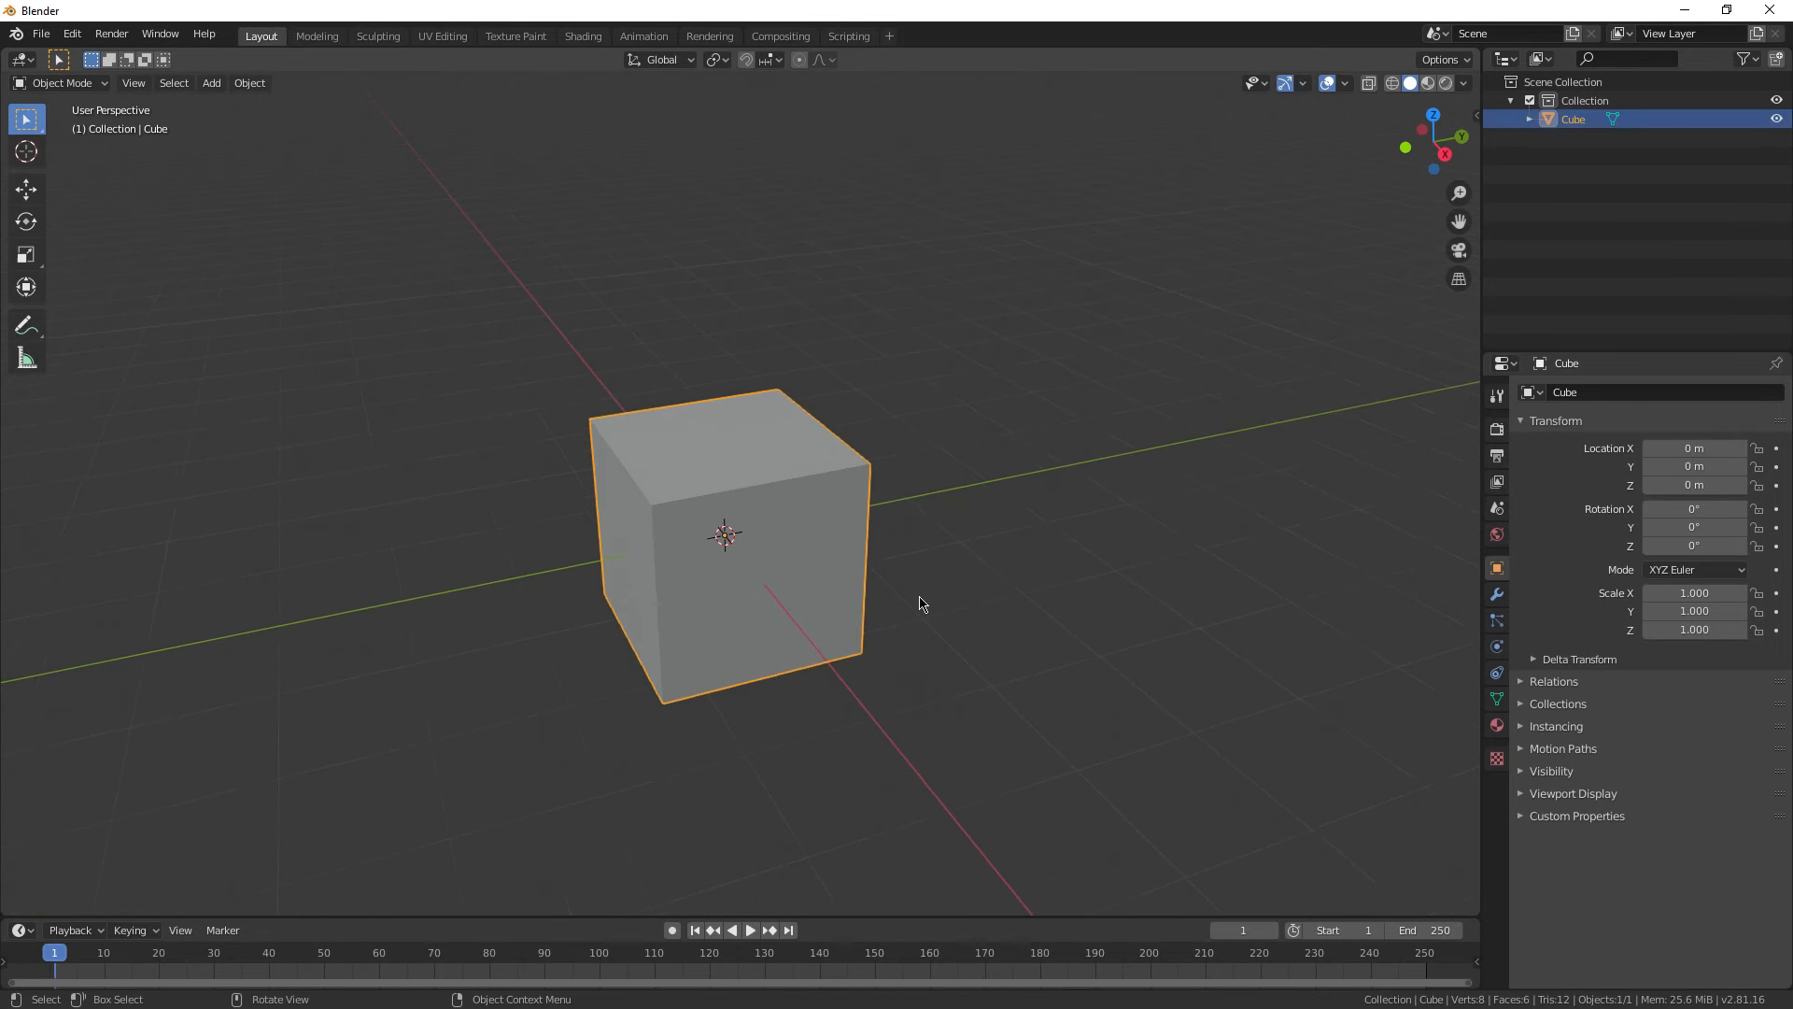
Enter Edit Mode on the cube and begin selecting geometry to separate into pieces.
key(Tab)
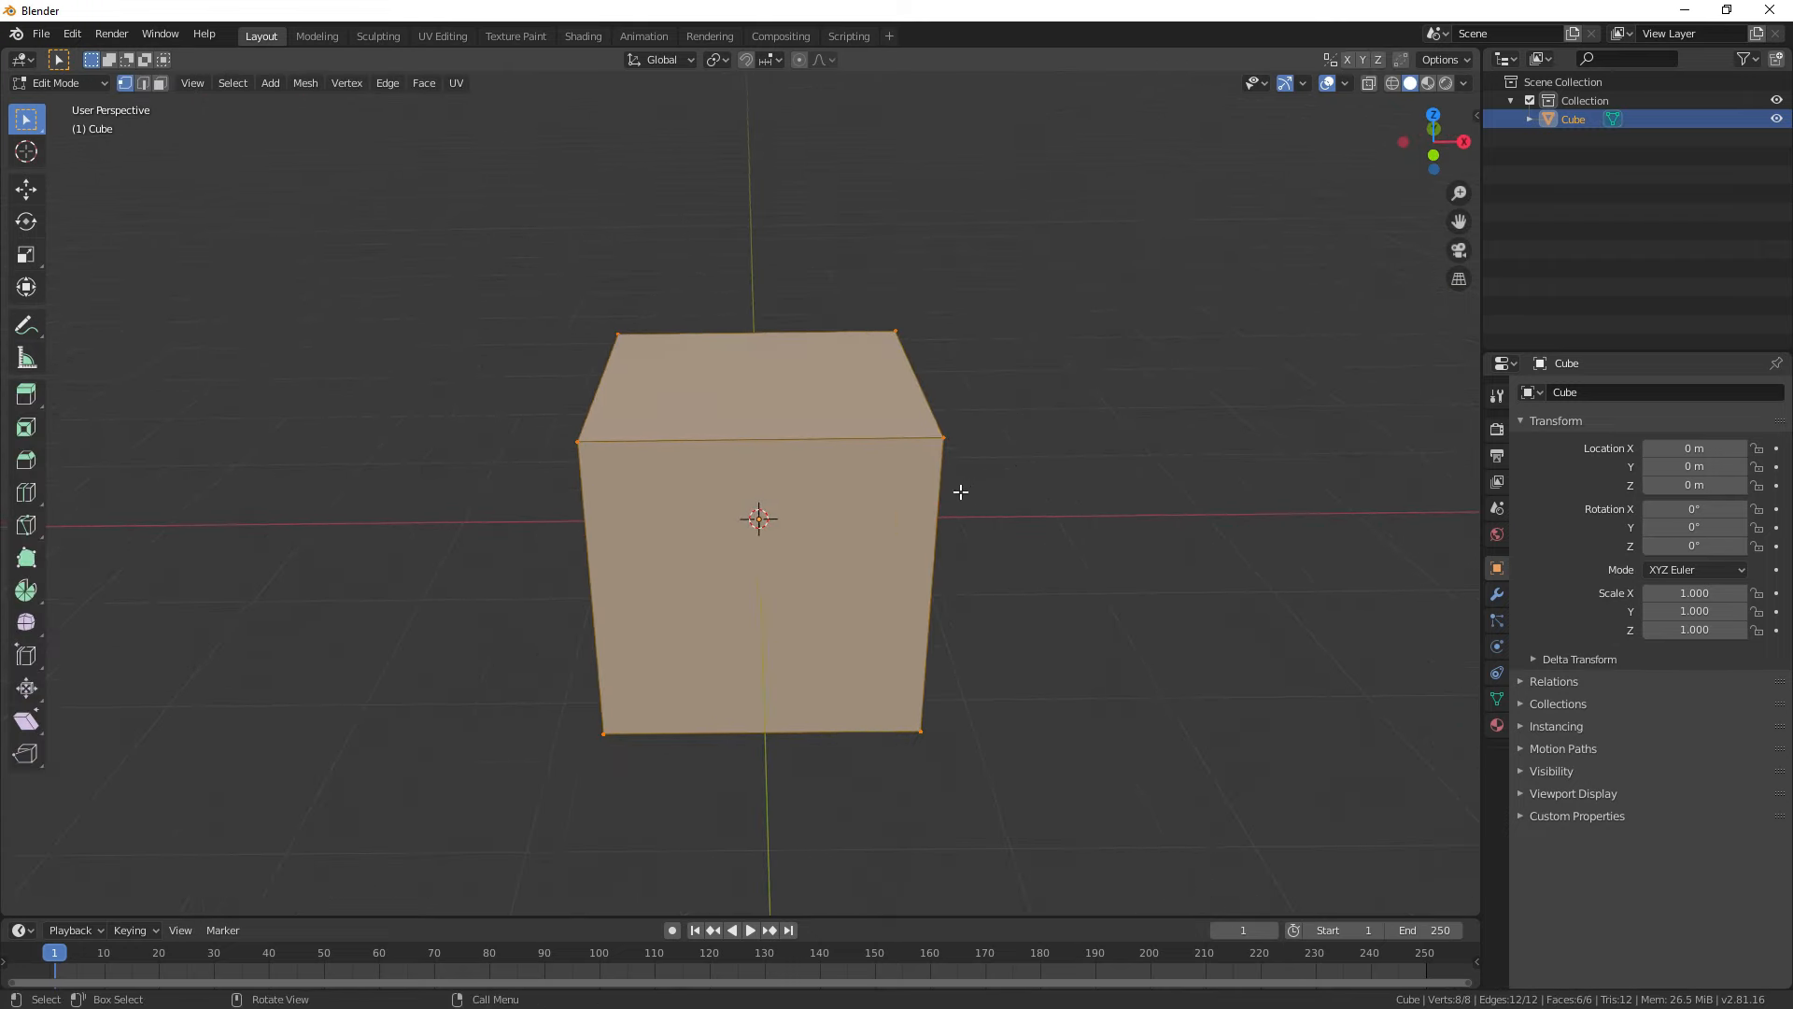
click(26, 492)
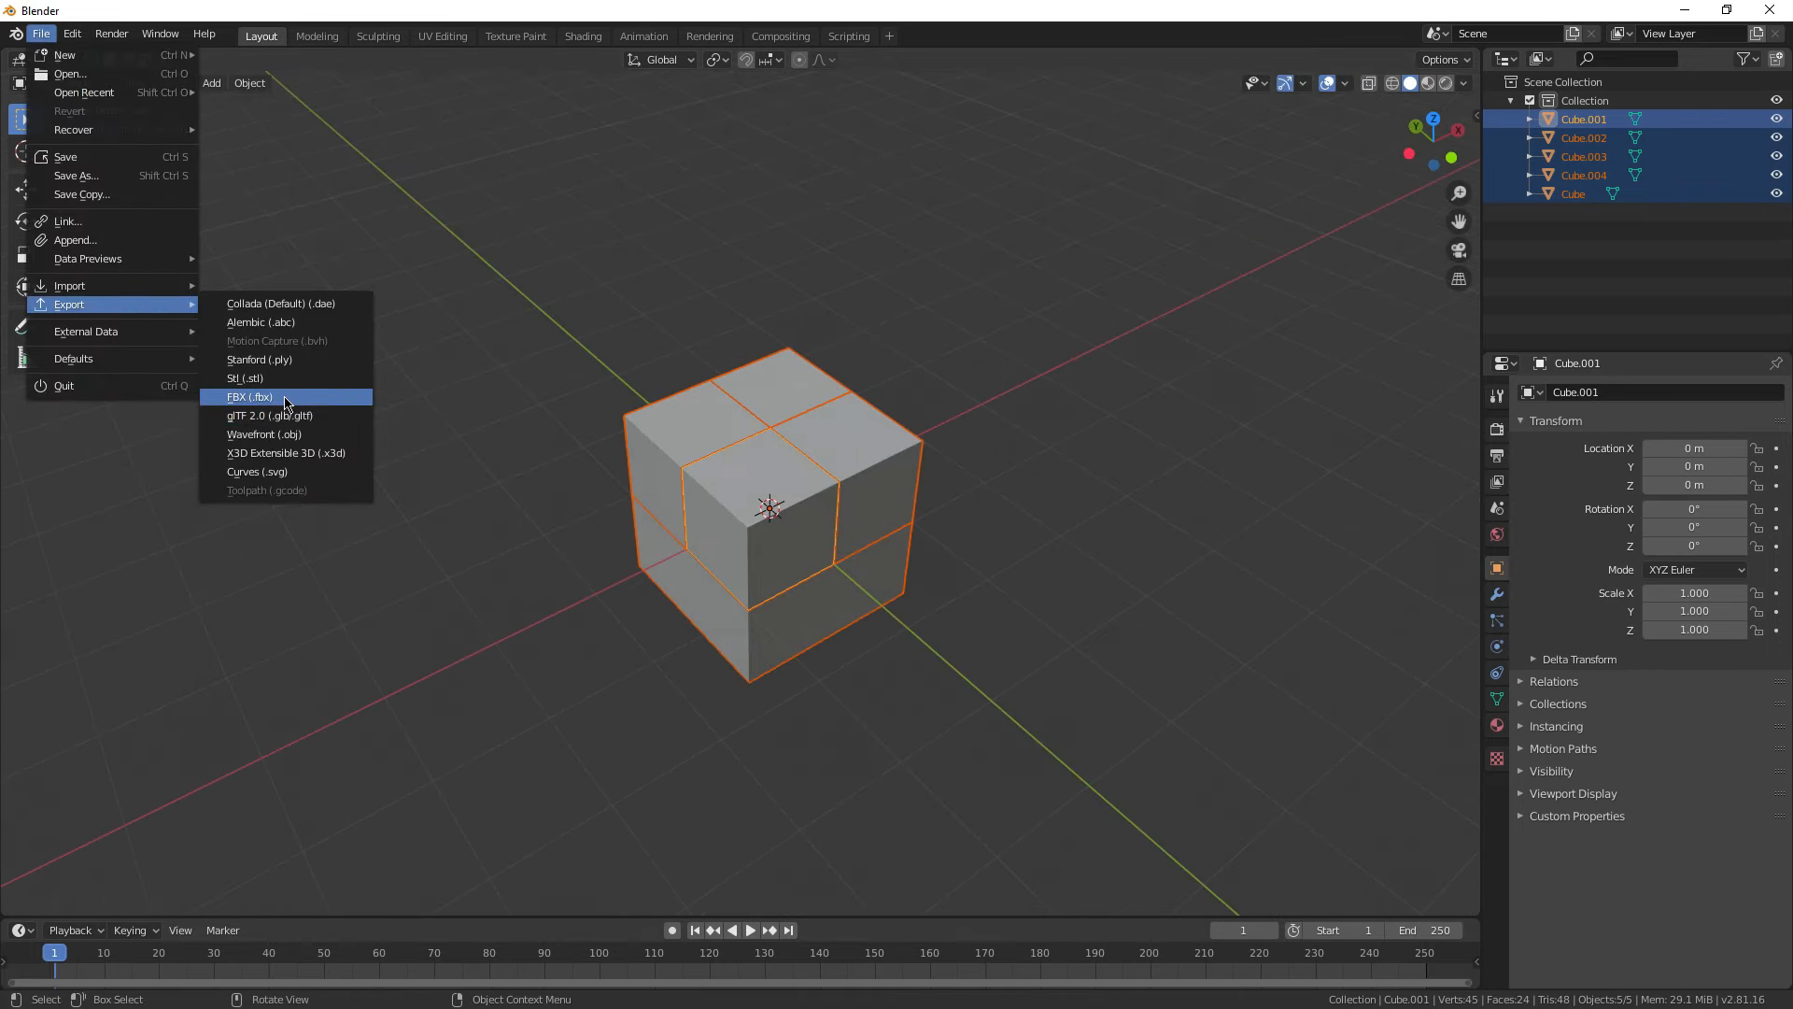
Export the selected pieces as Cheeseballsfootfungus.fbx at 0.02 scale with Selected Objects only.
click(249, 397)
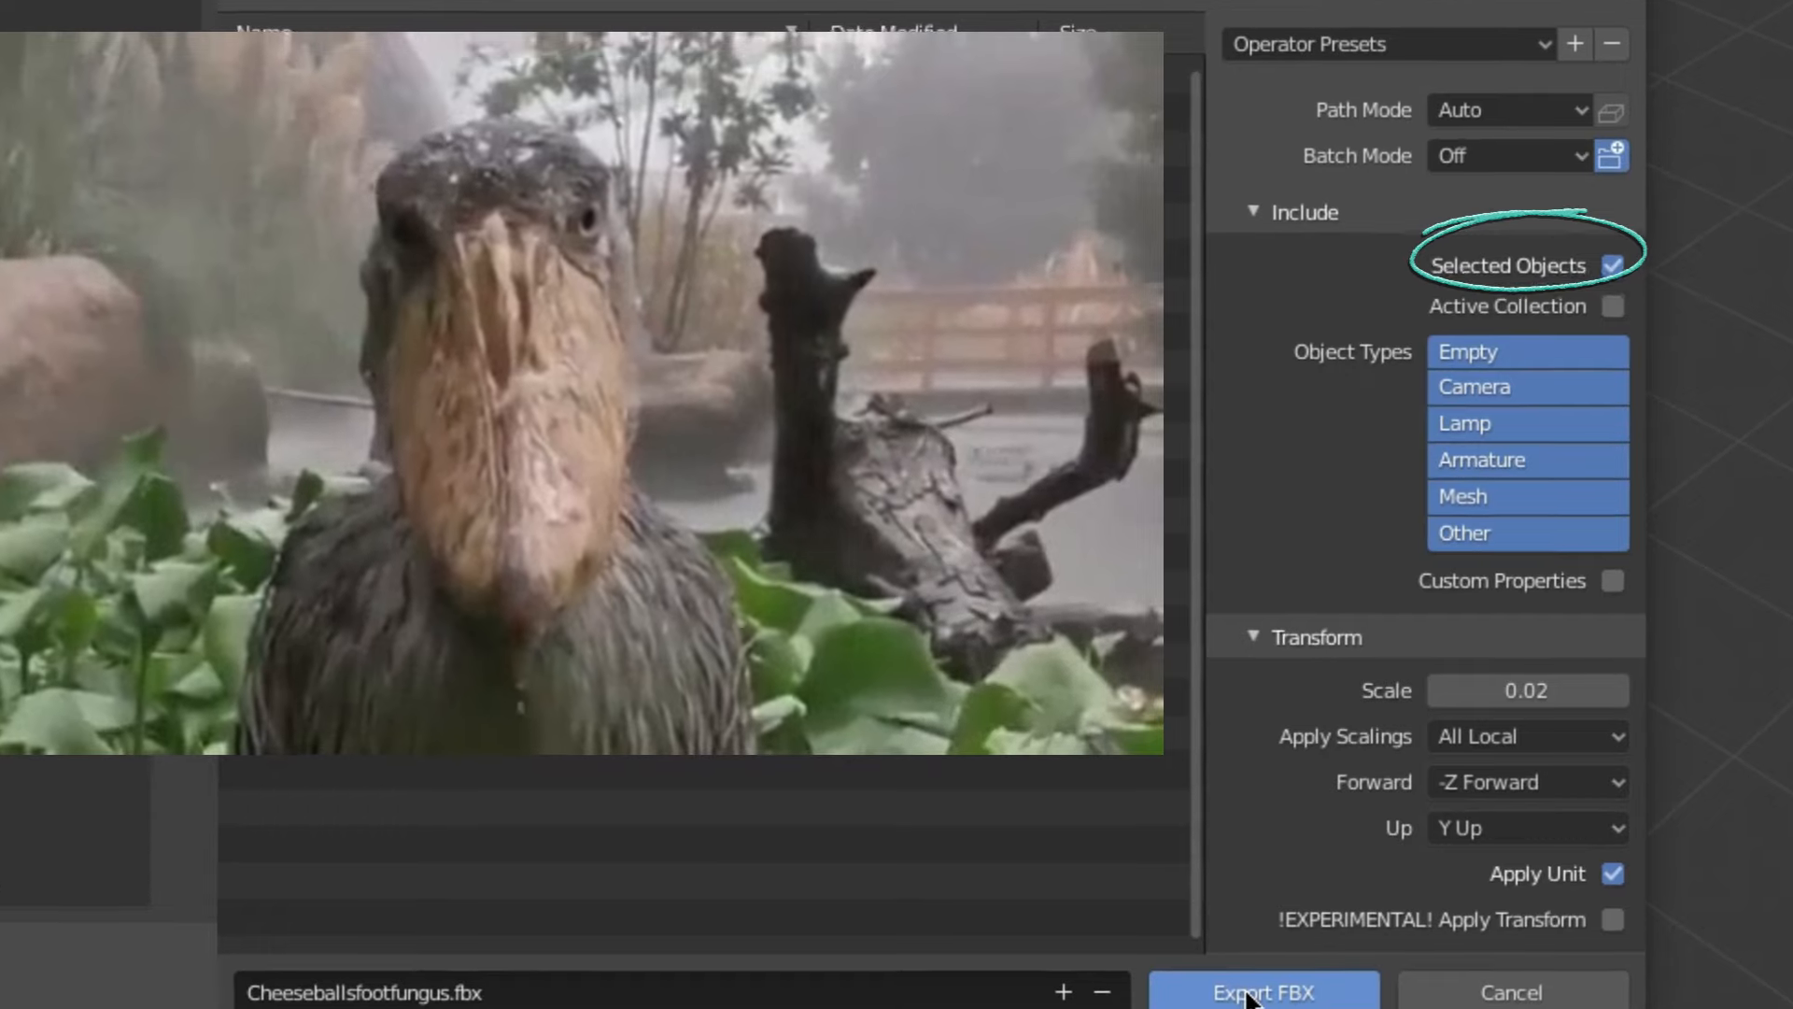
click(1262, 991)
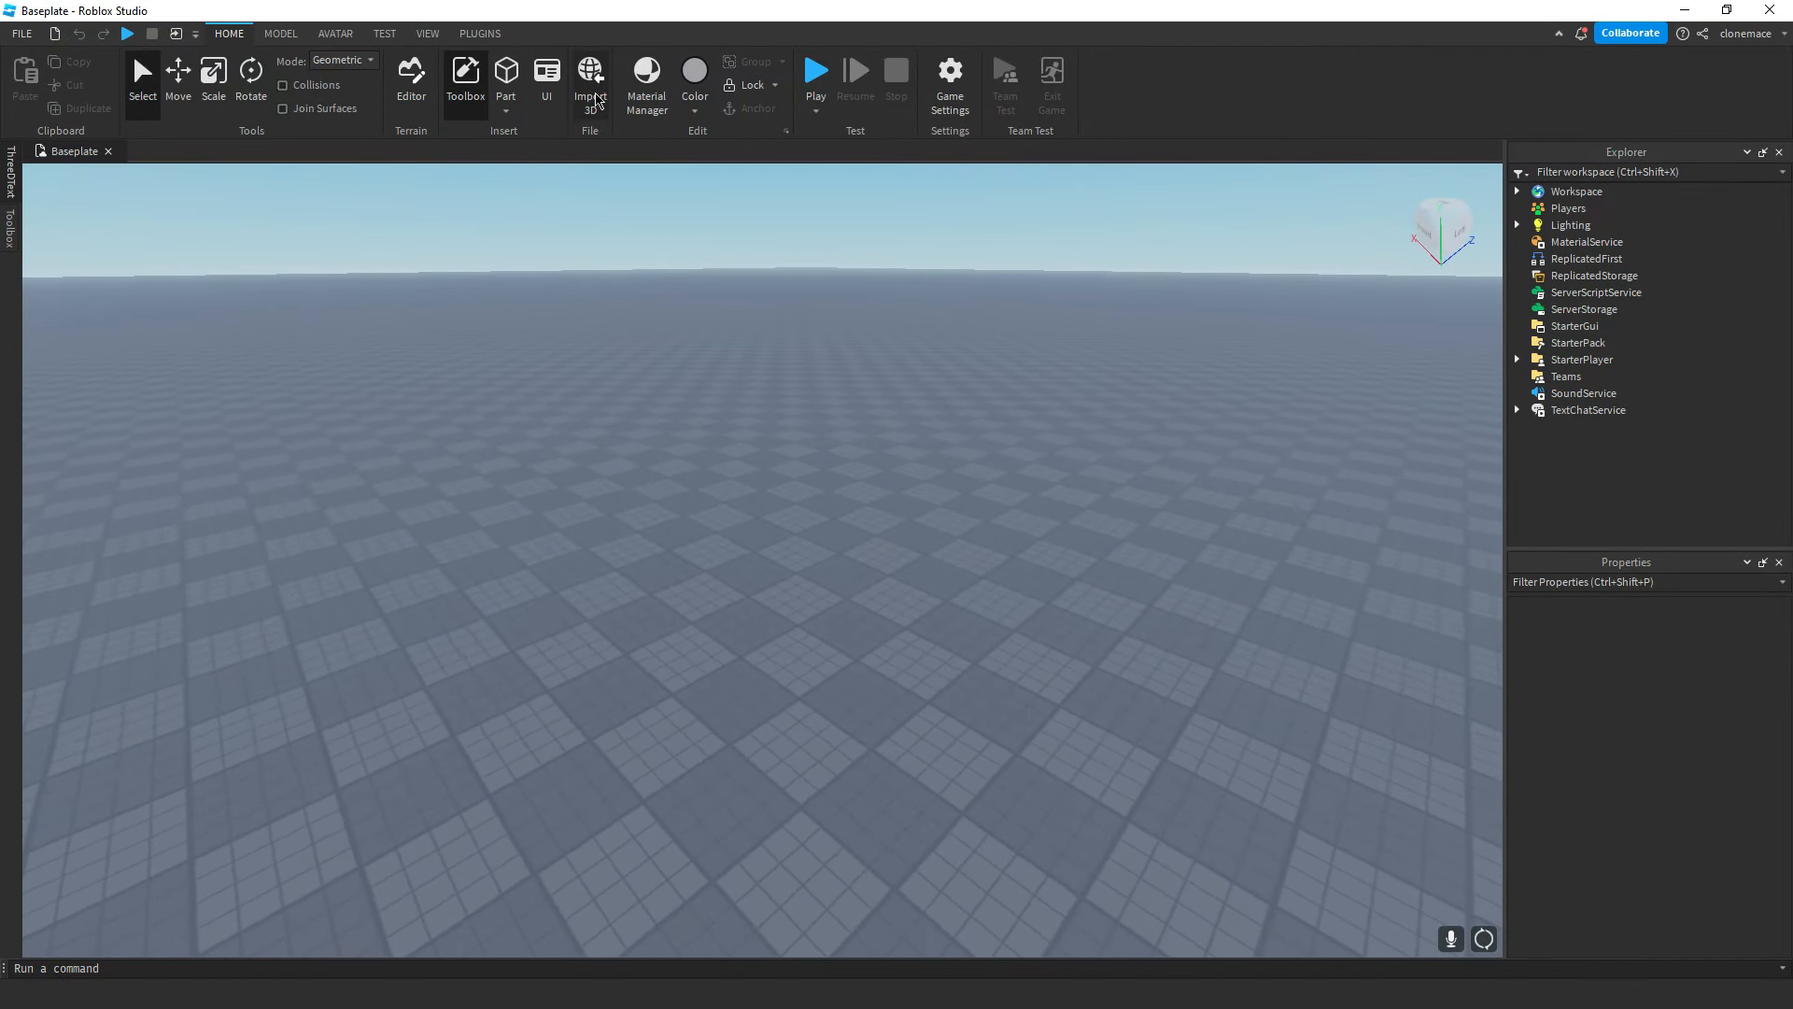
Import the FBX via Import 3D as an anchored model not added to inventory.
click(590, 77)
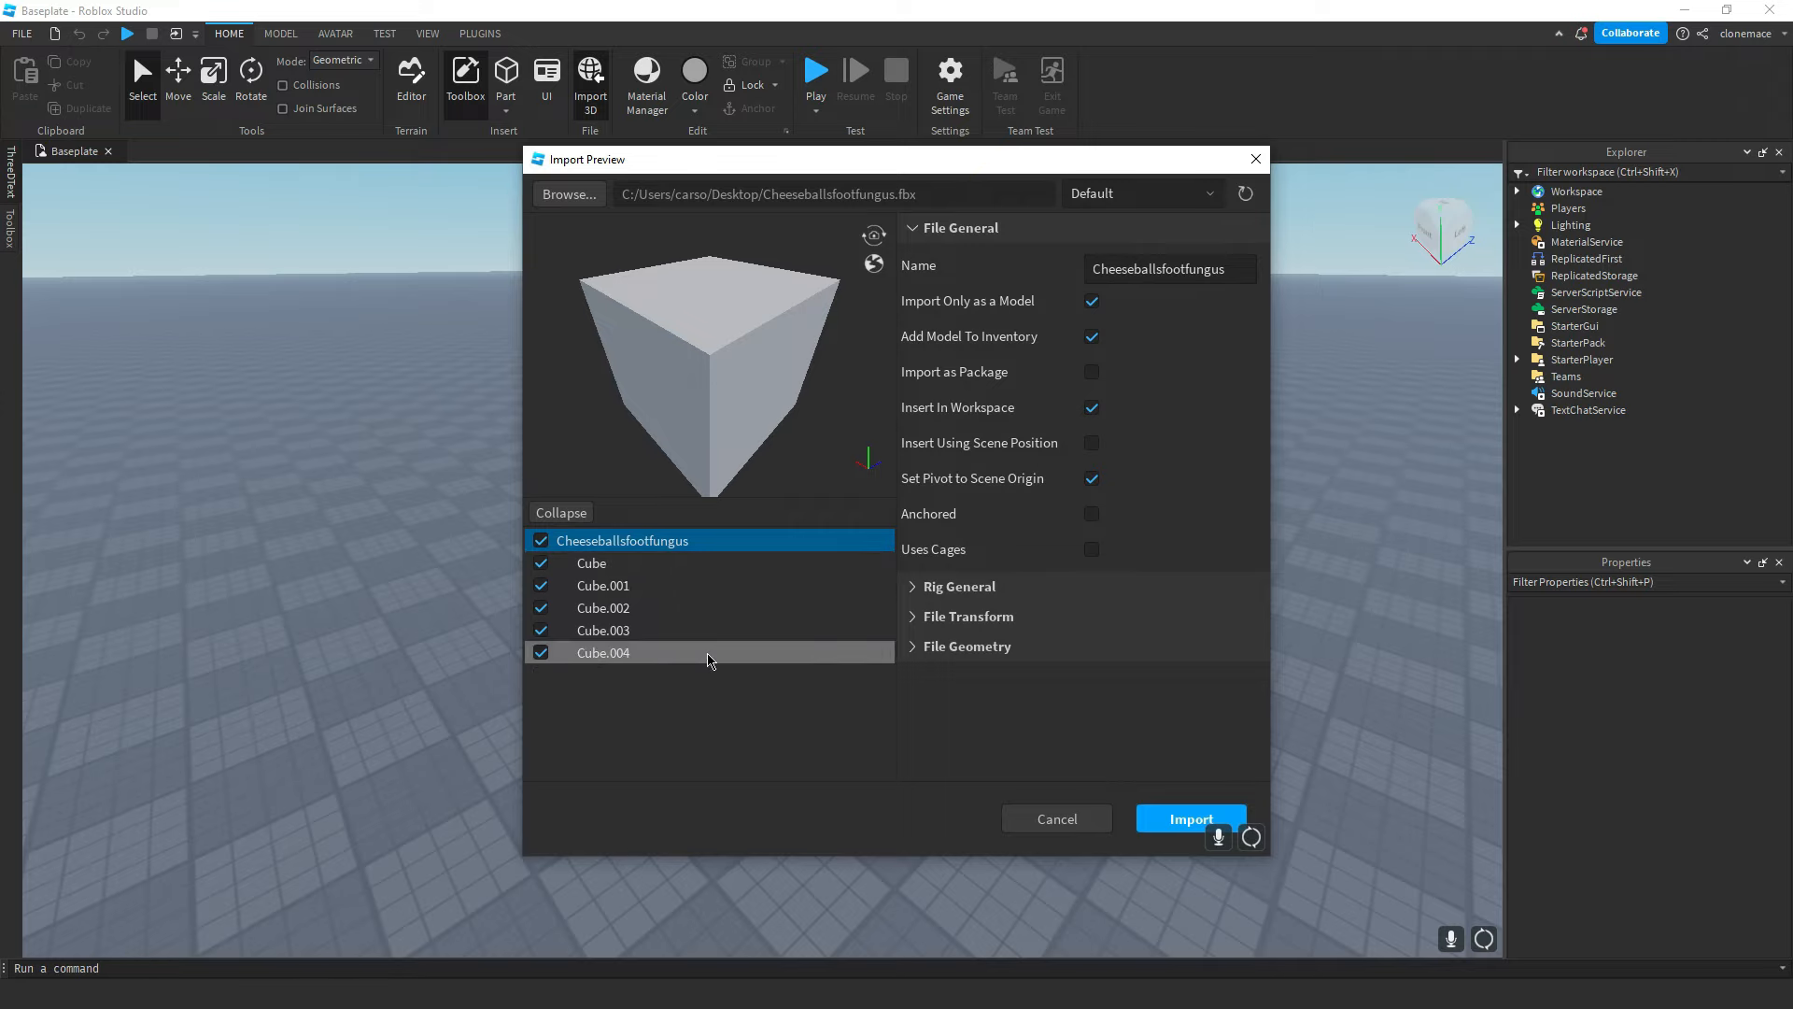
click(1089, 336)
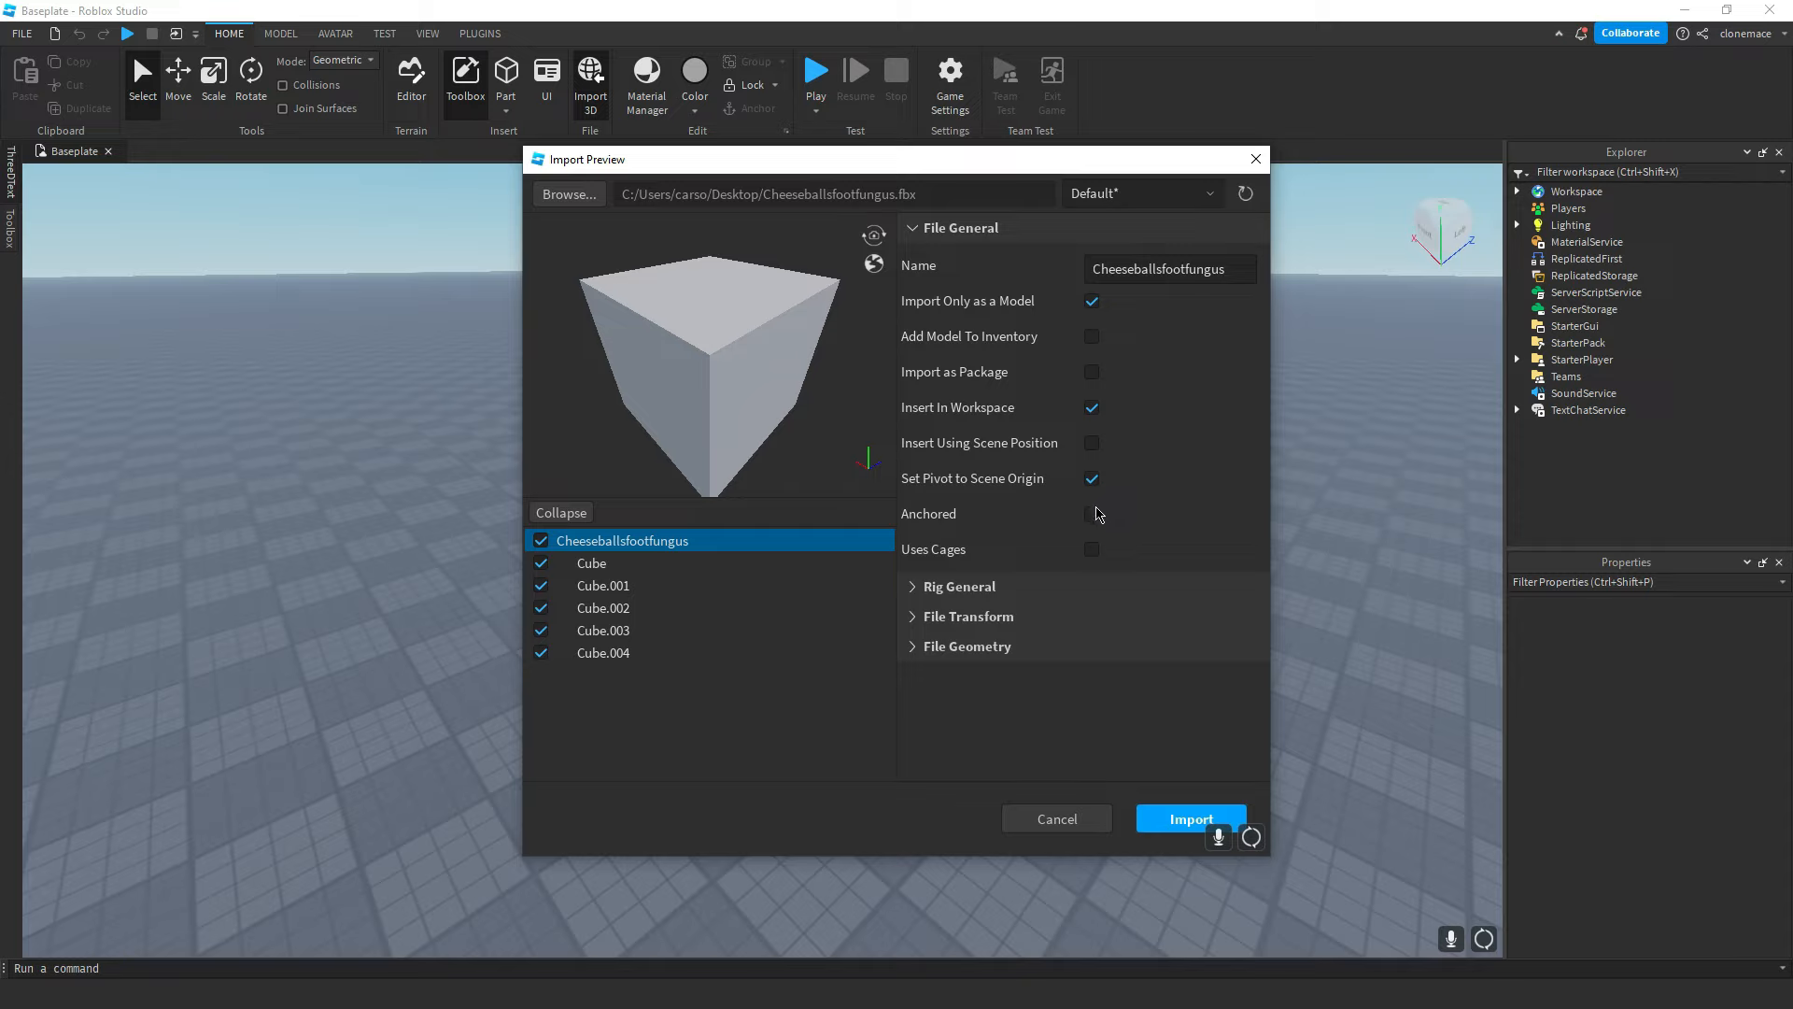
click(1090, 514)
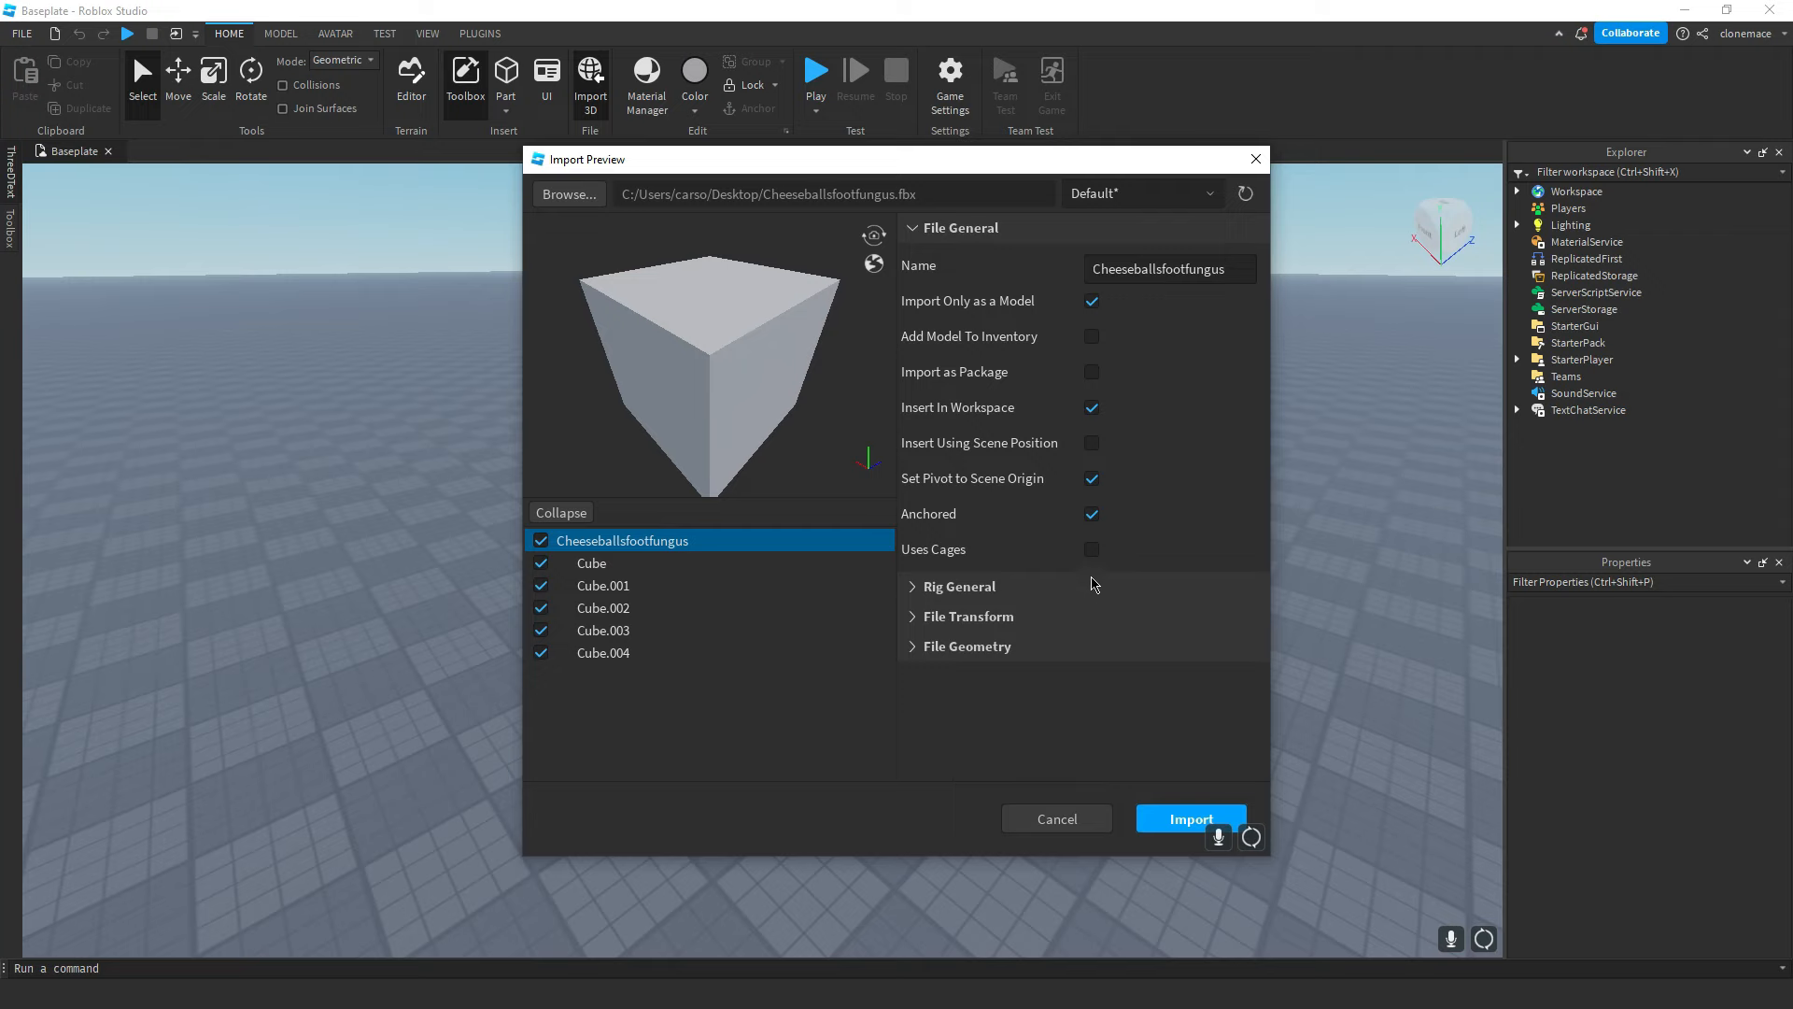
click(1189, 819)
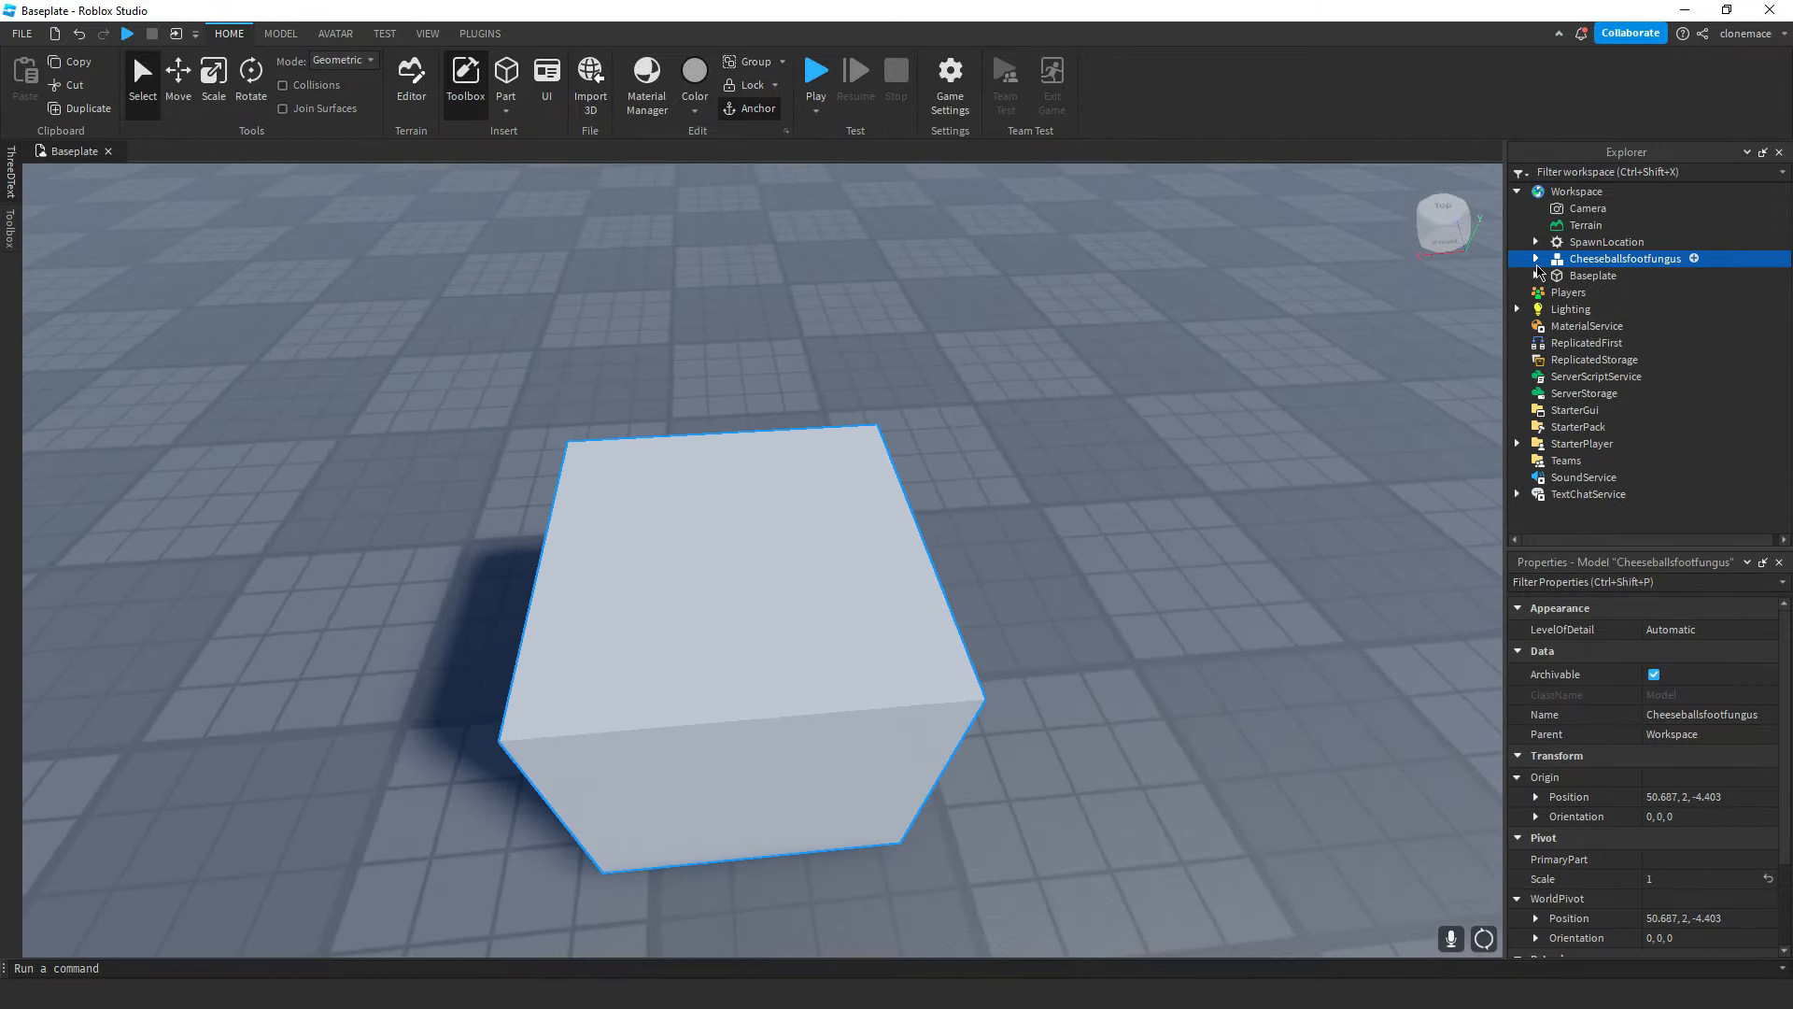
Expand the Cheeseballsfootfungus model in Explorer and select the Cube.001 mesh part.
click(1535, 259)
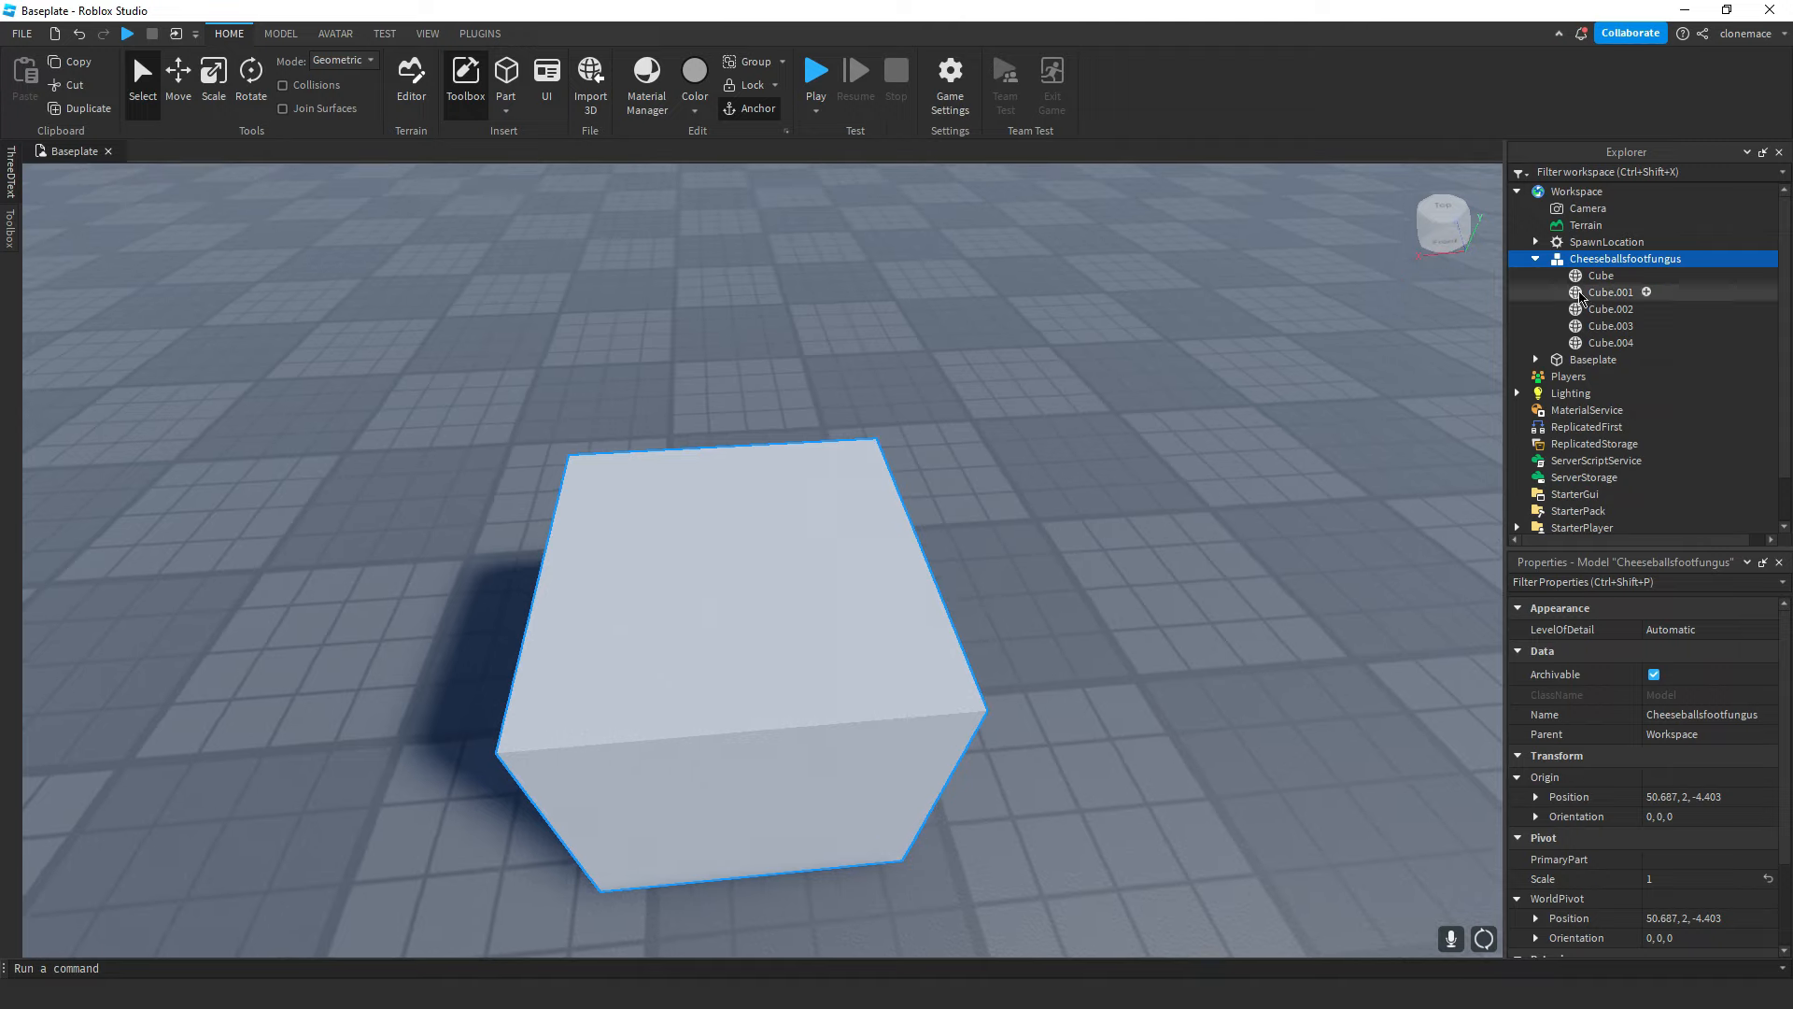
click(1601, 275)
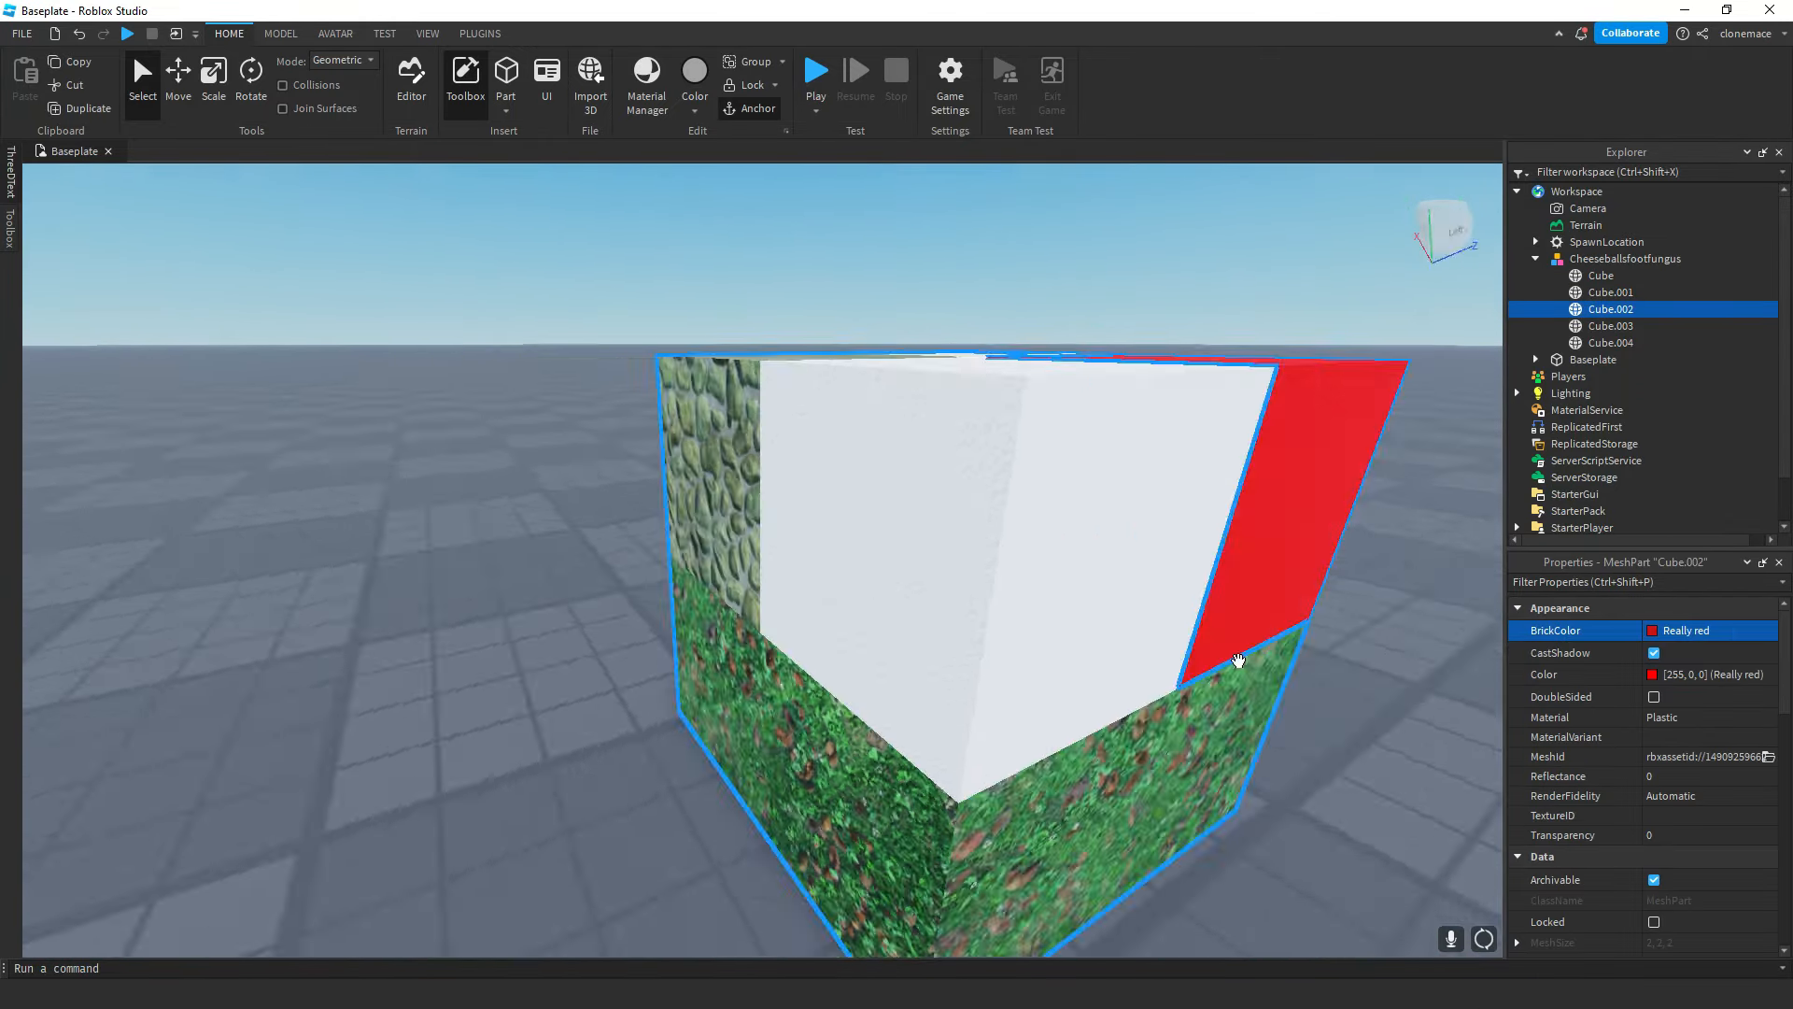
Select the Cube.003 piece and change its material in the Properties panel.
click(1611, 326)
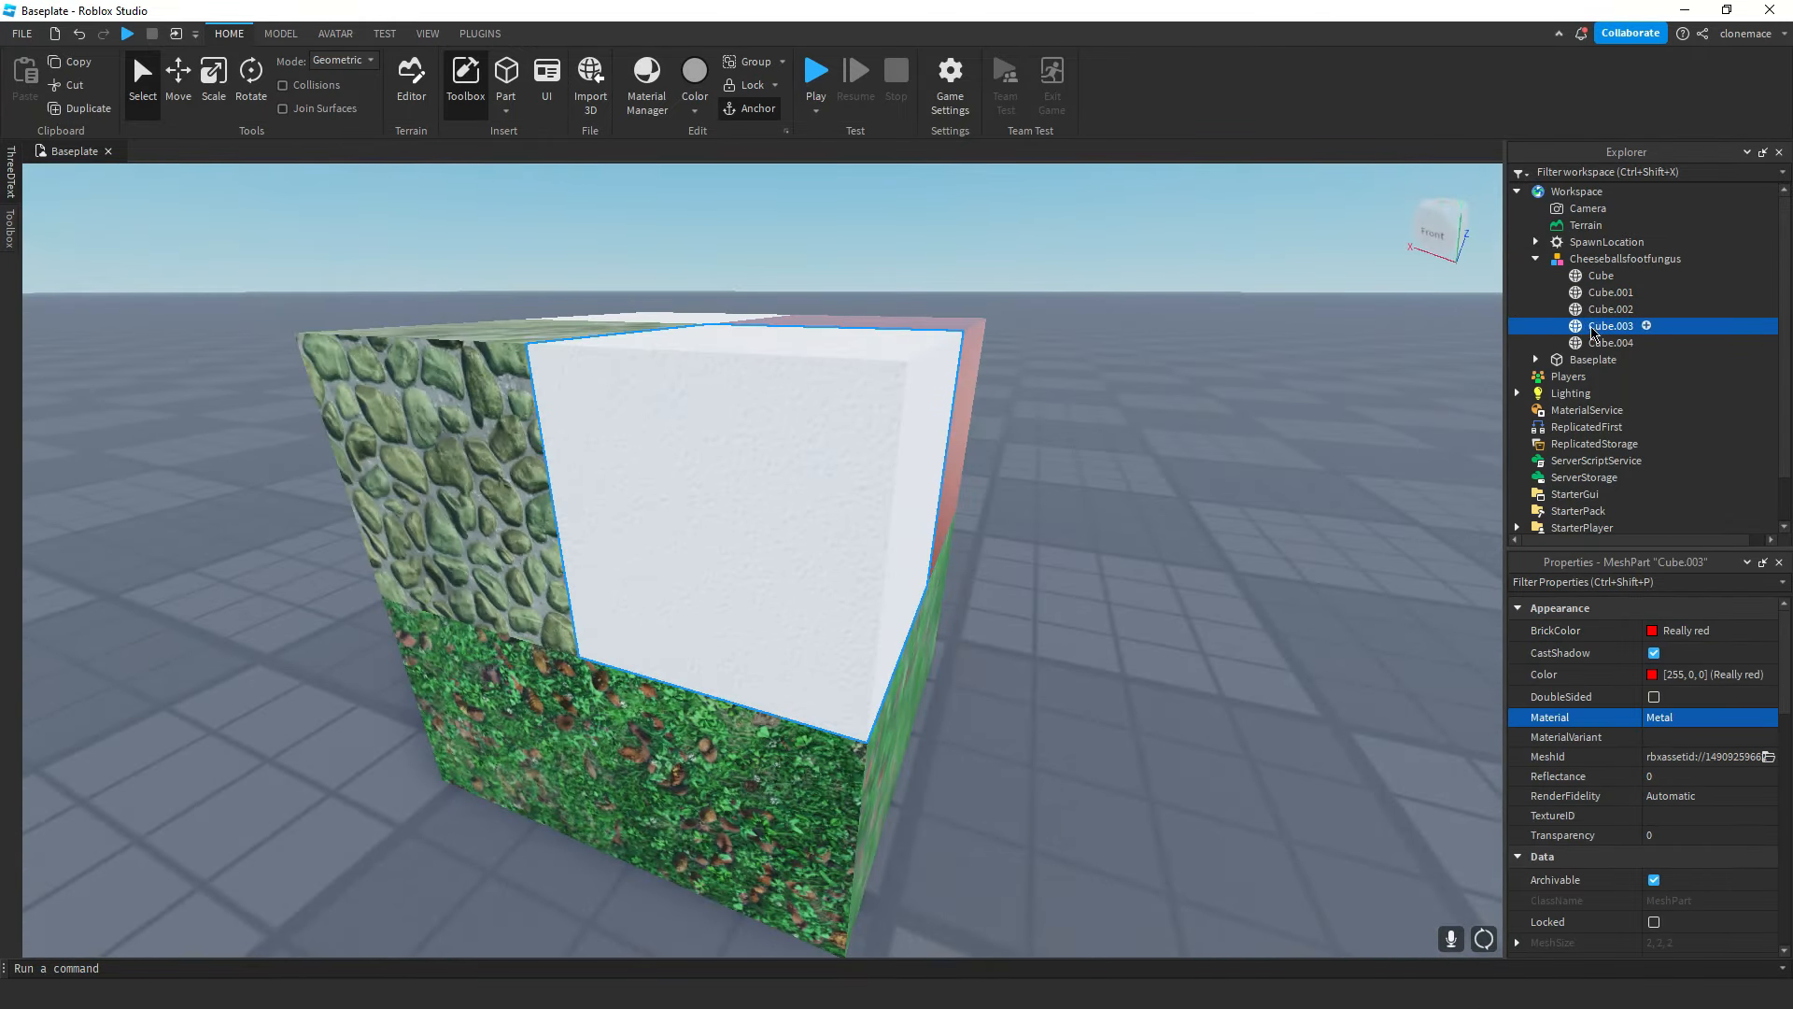
click(1682, 630)
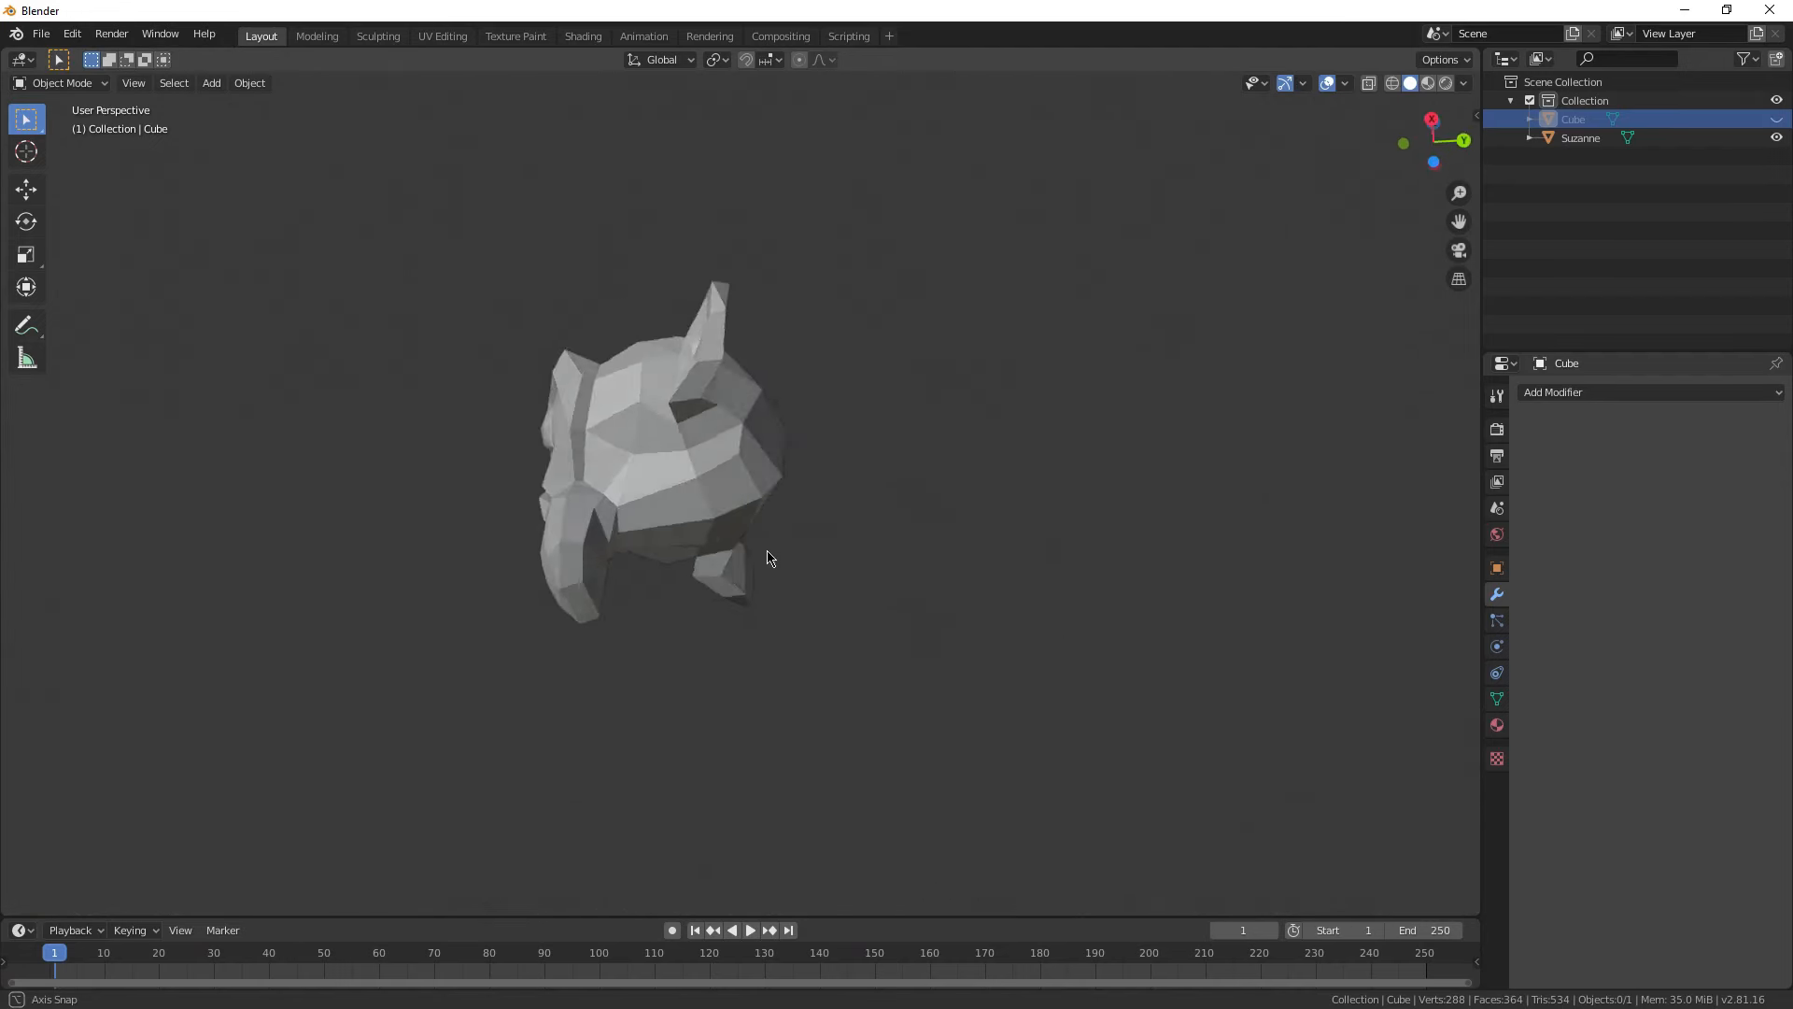
drag(766, 558, 604, 723)
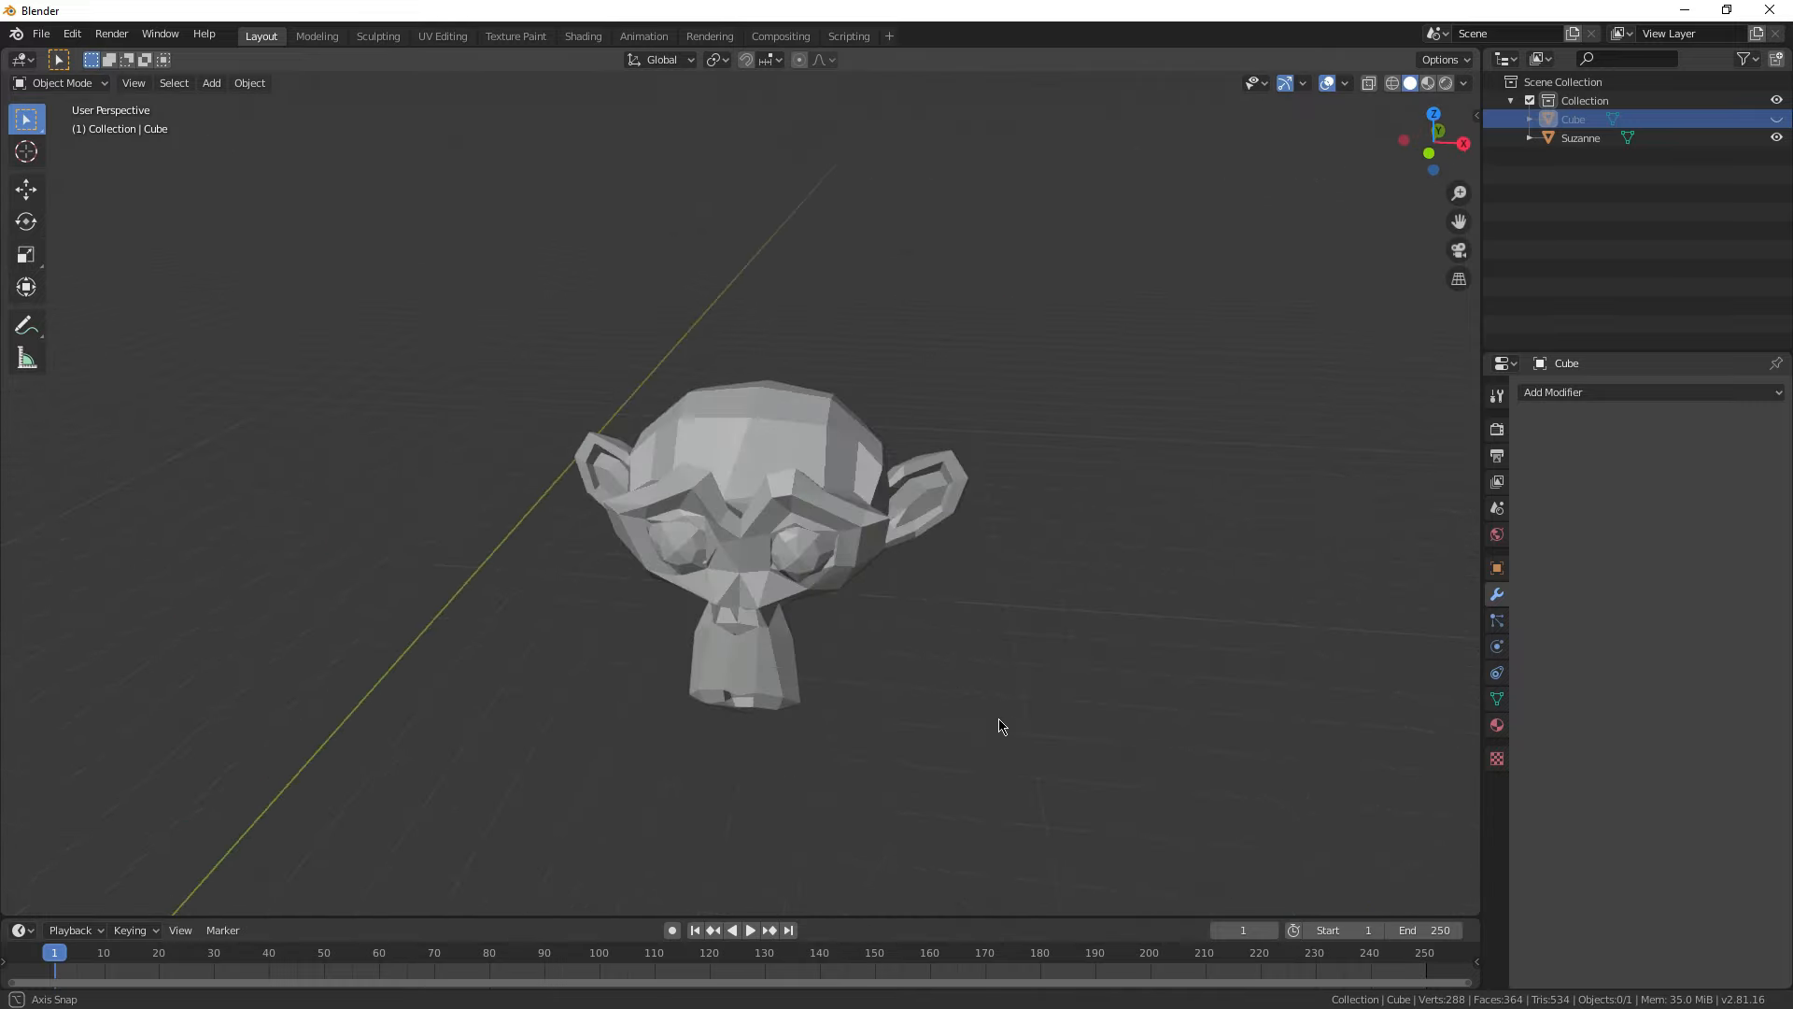
drag(1001, 726, 1053, 660)
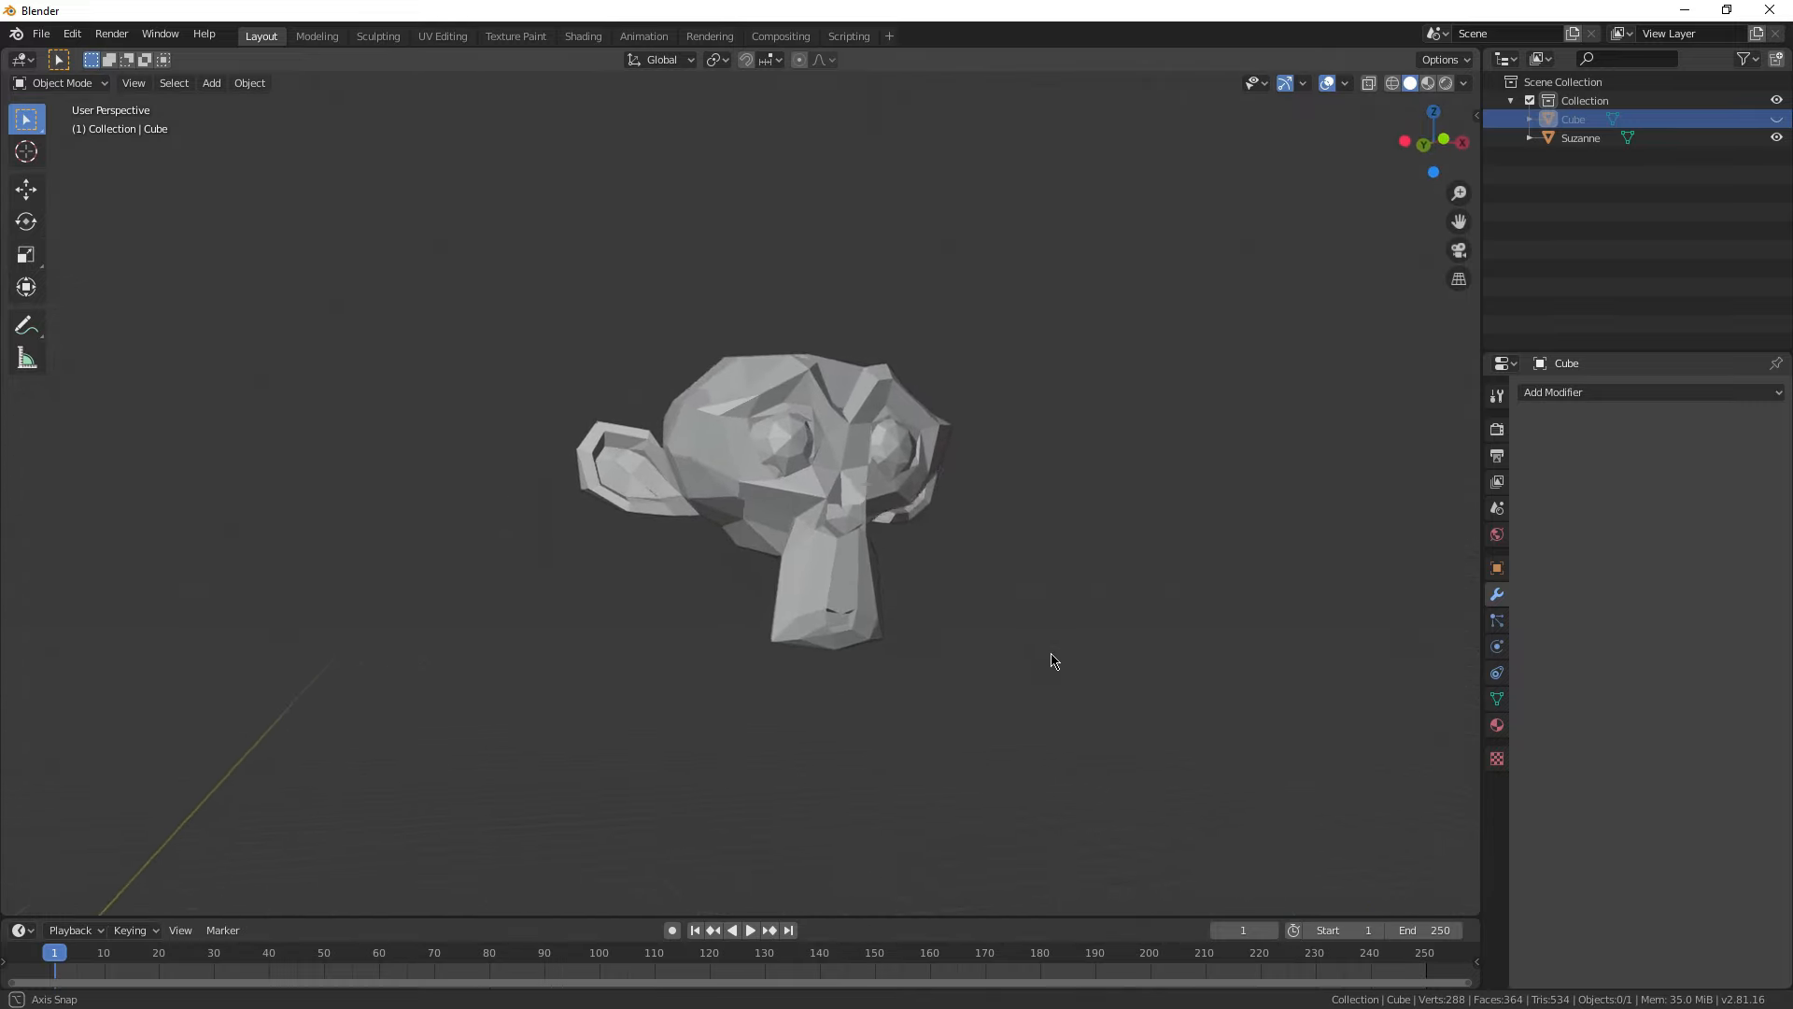
drag(1029, 663, 1035, 681)
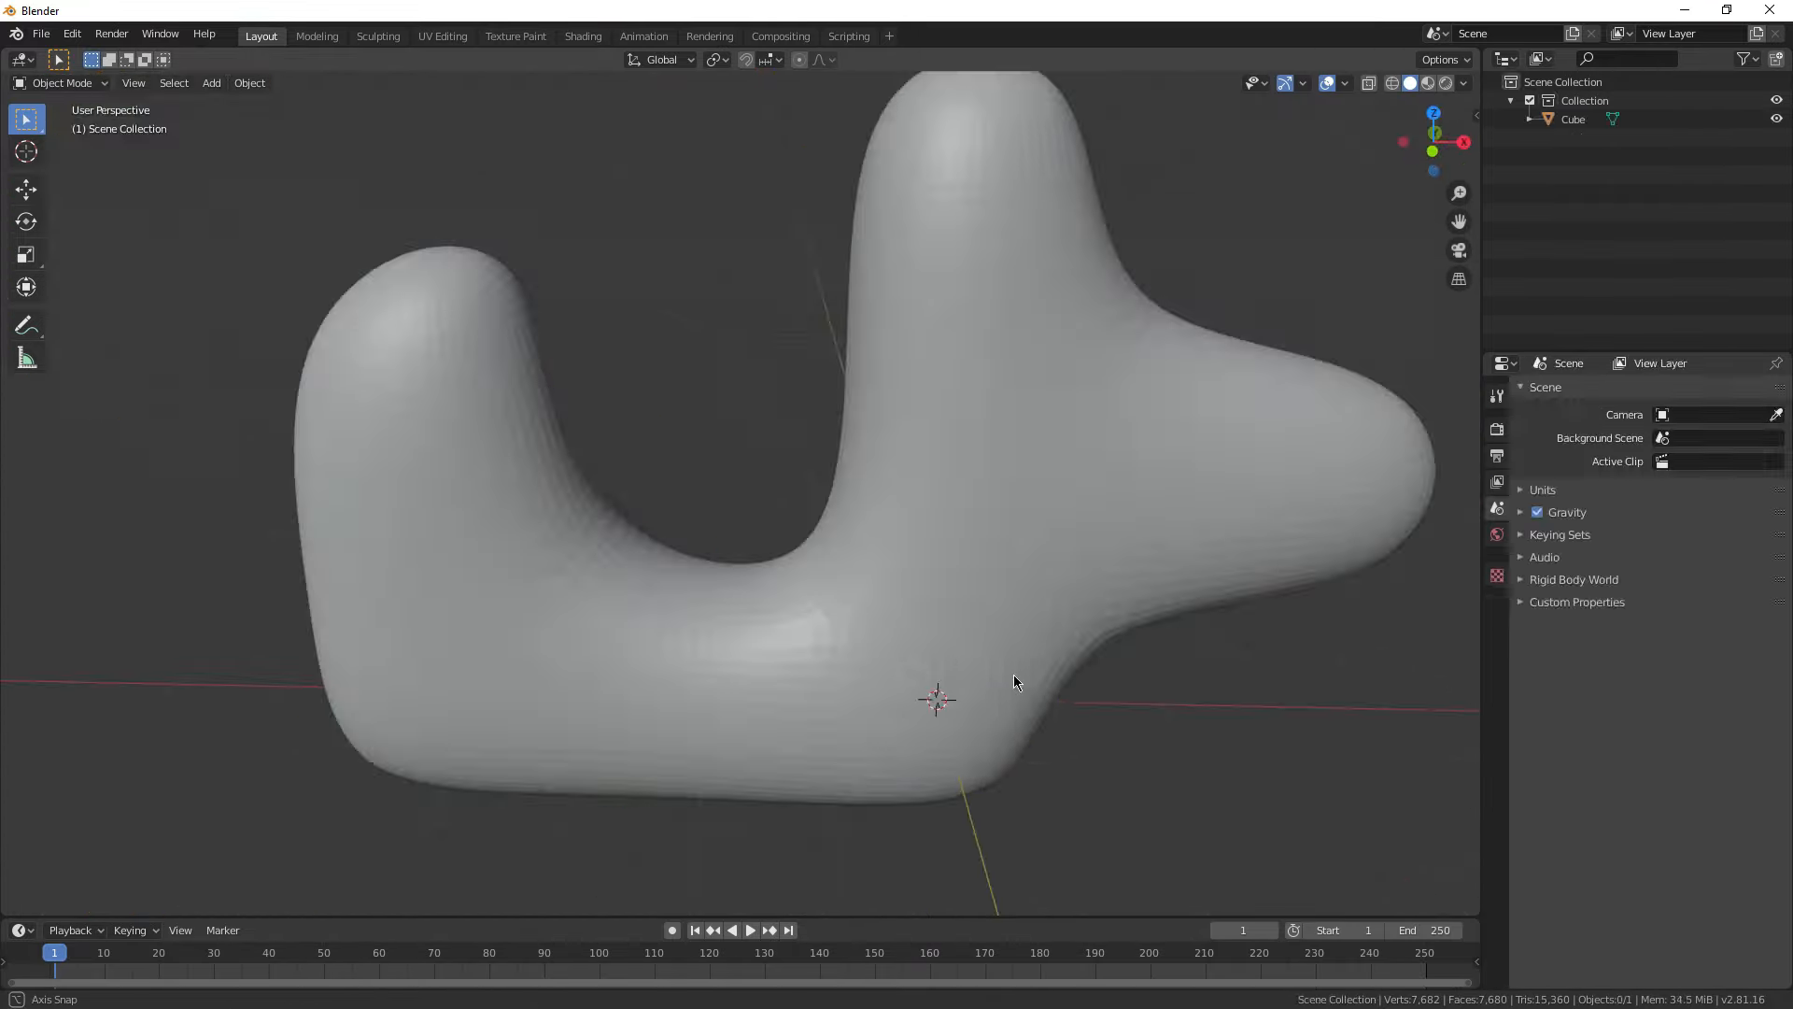
Add a Decimate modifier, lower the ratio, then switch to Un-Subdivide and set its iterations.
click(1647, 392)
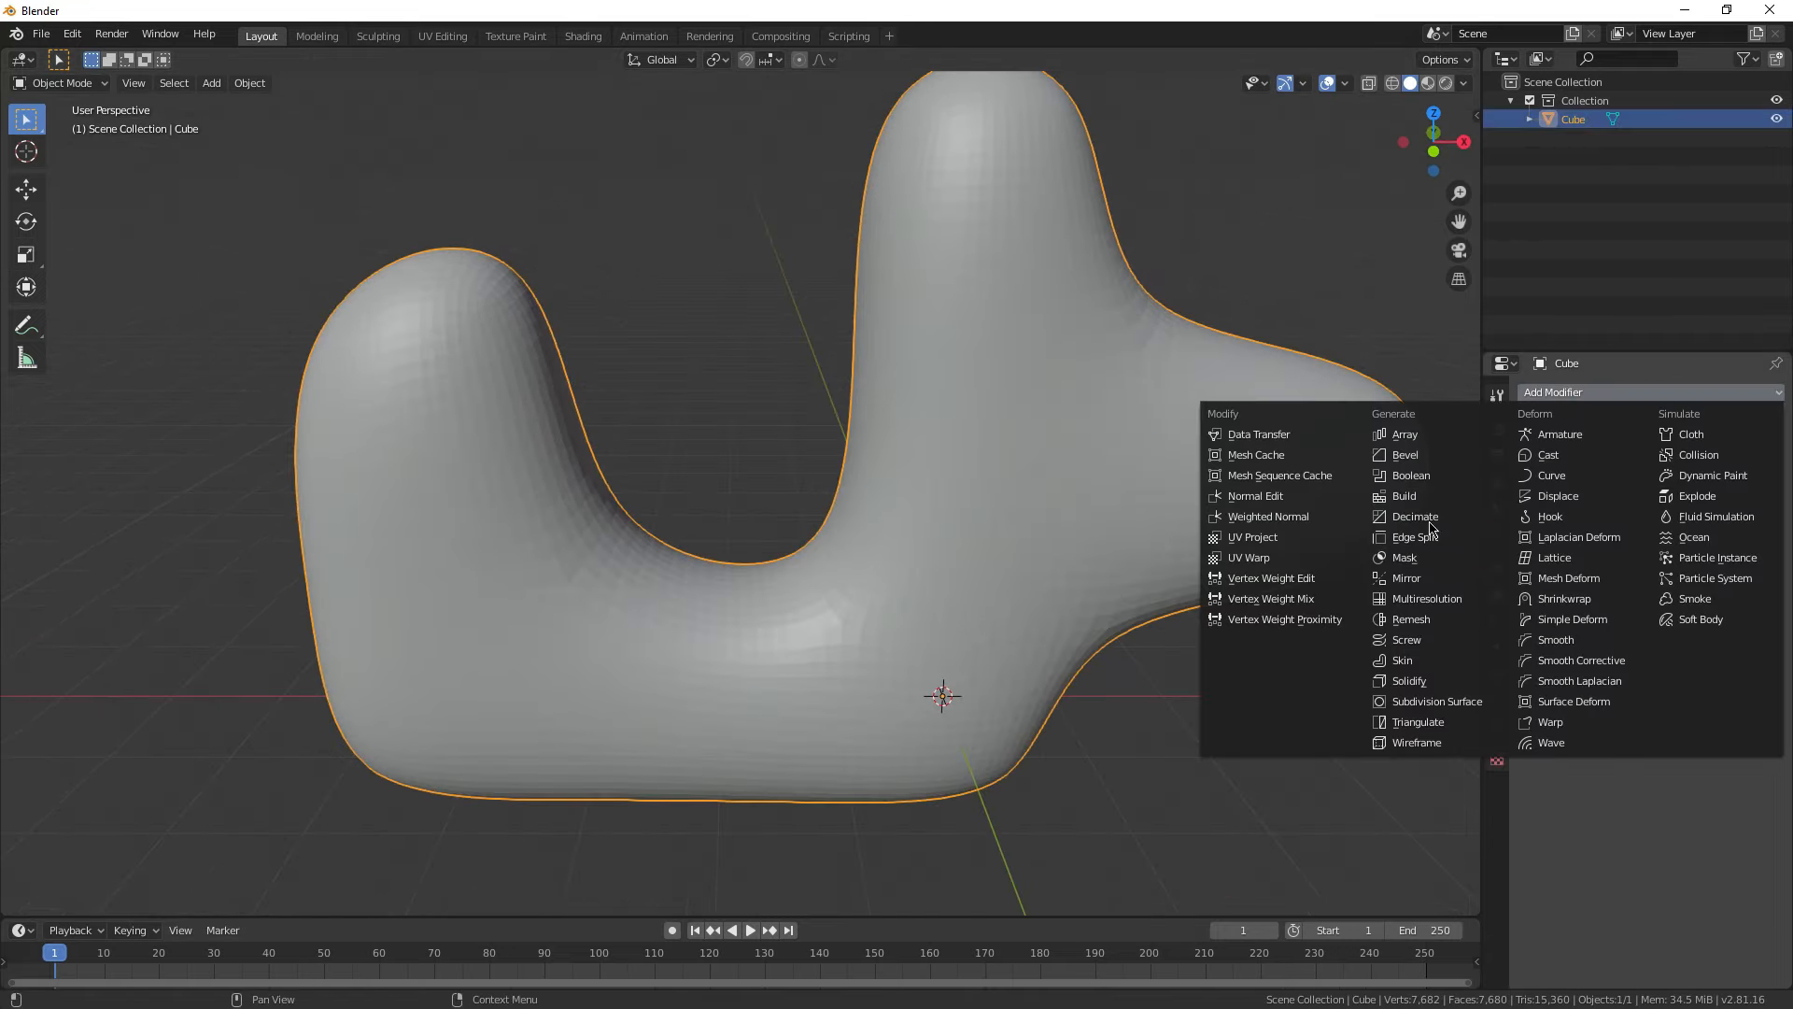
click(1415, 515)
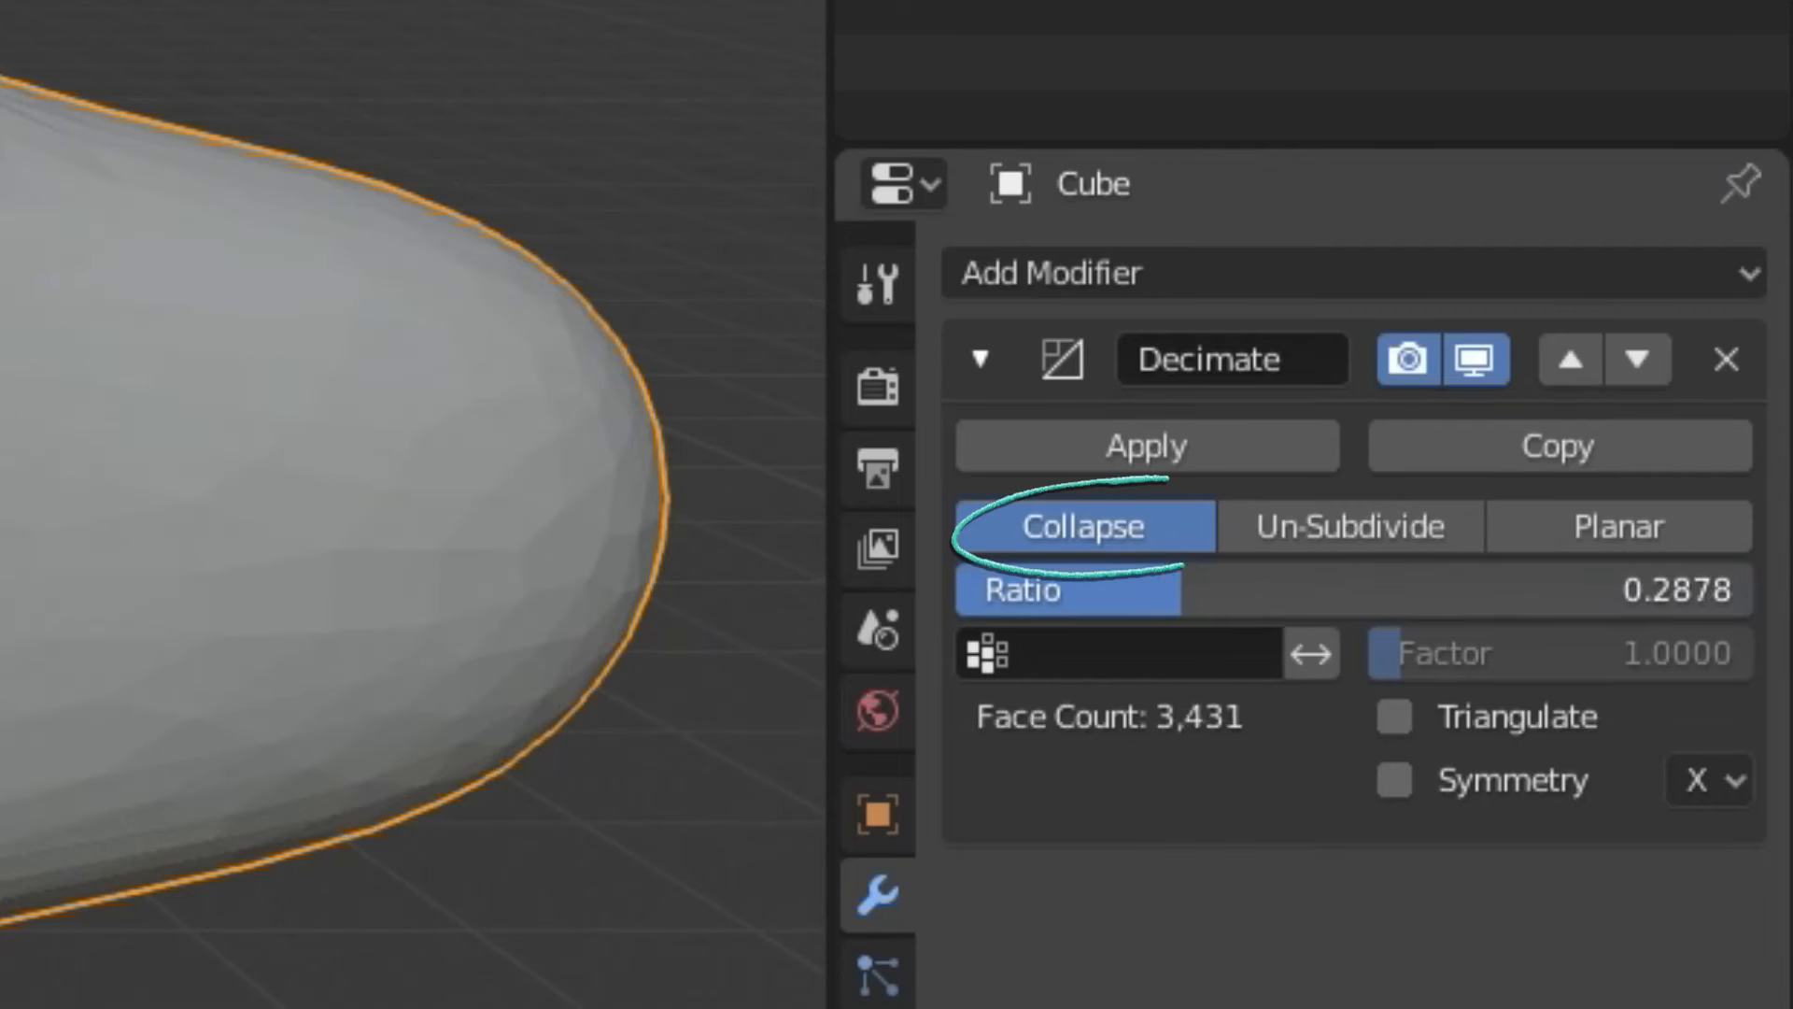
click(1617, 526)
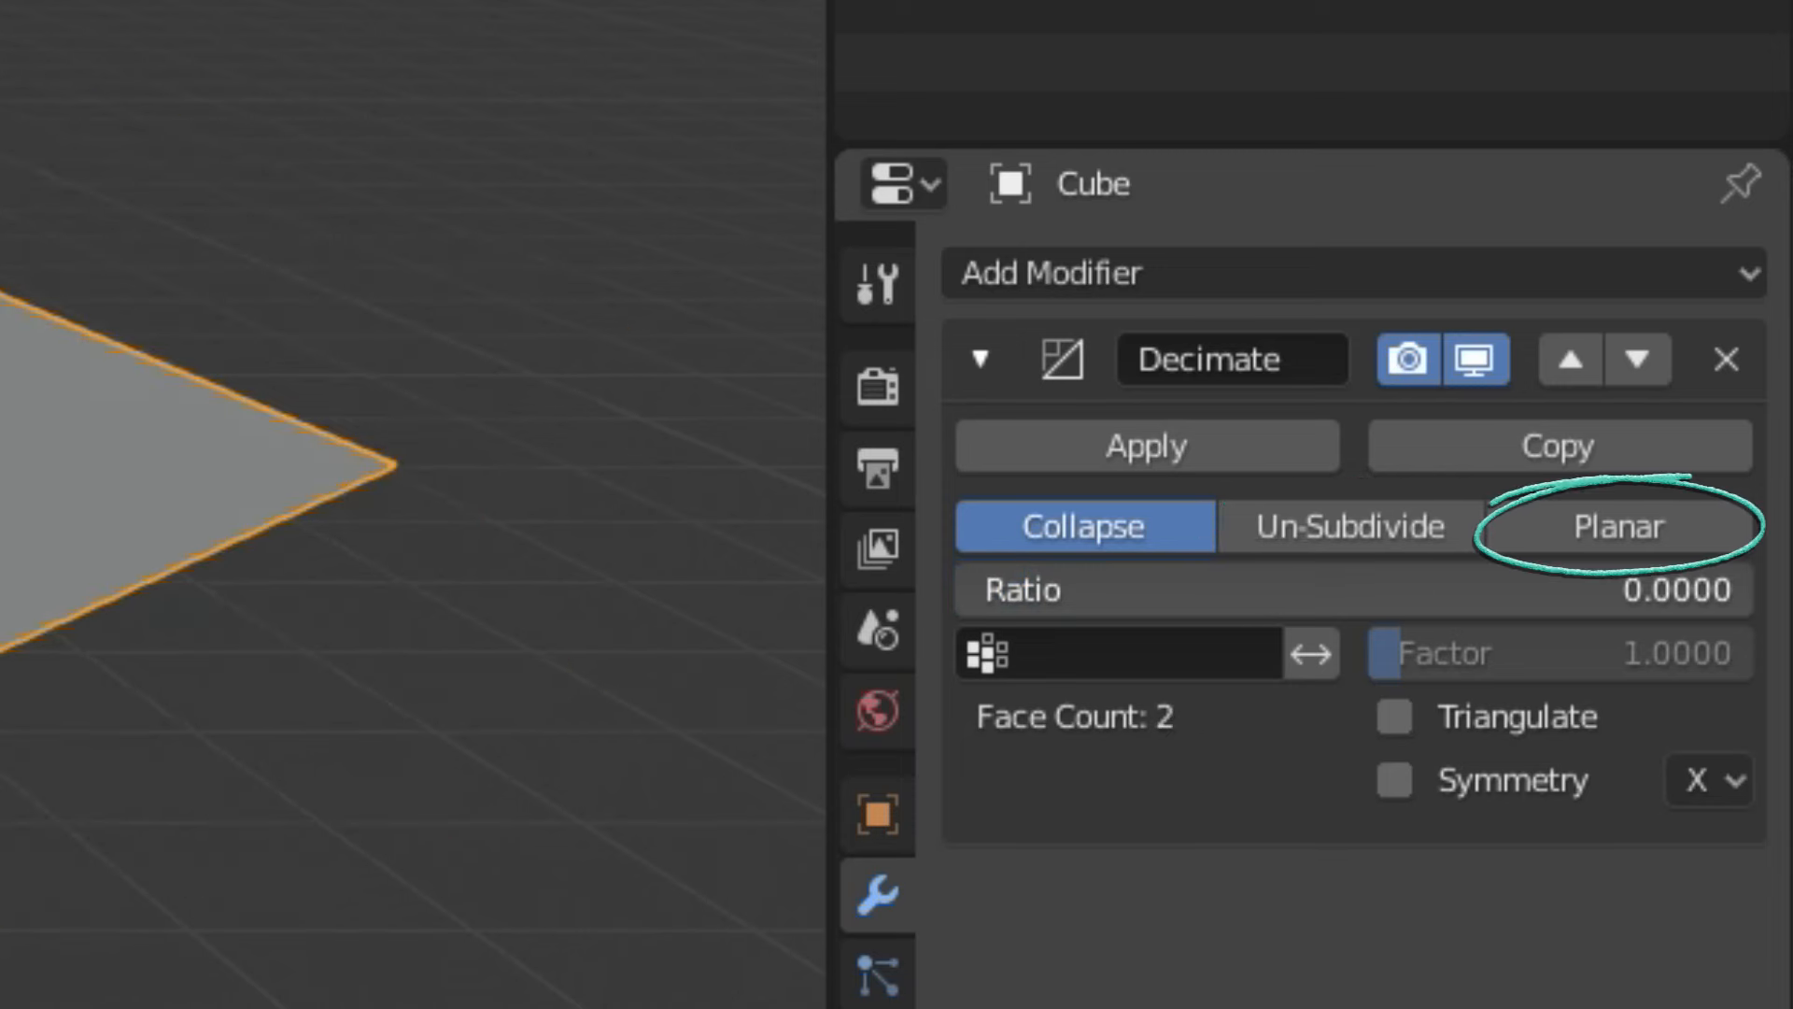
click(1648, 474)
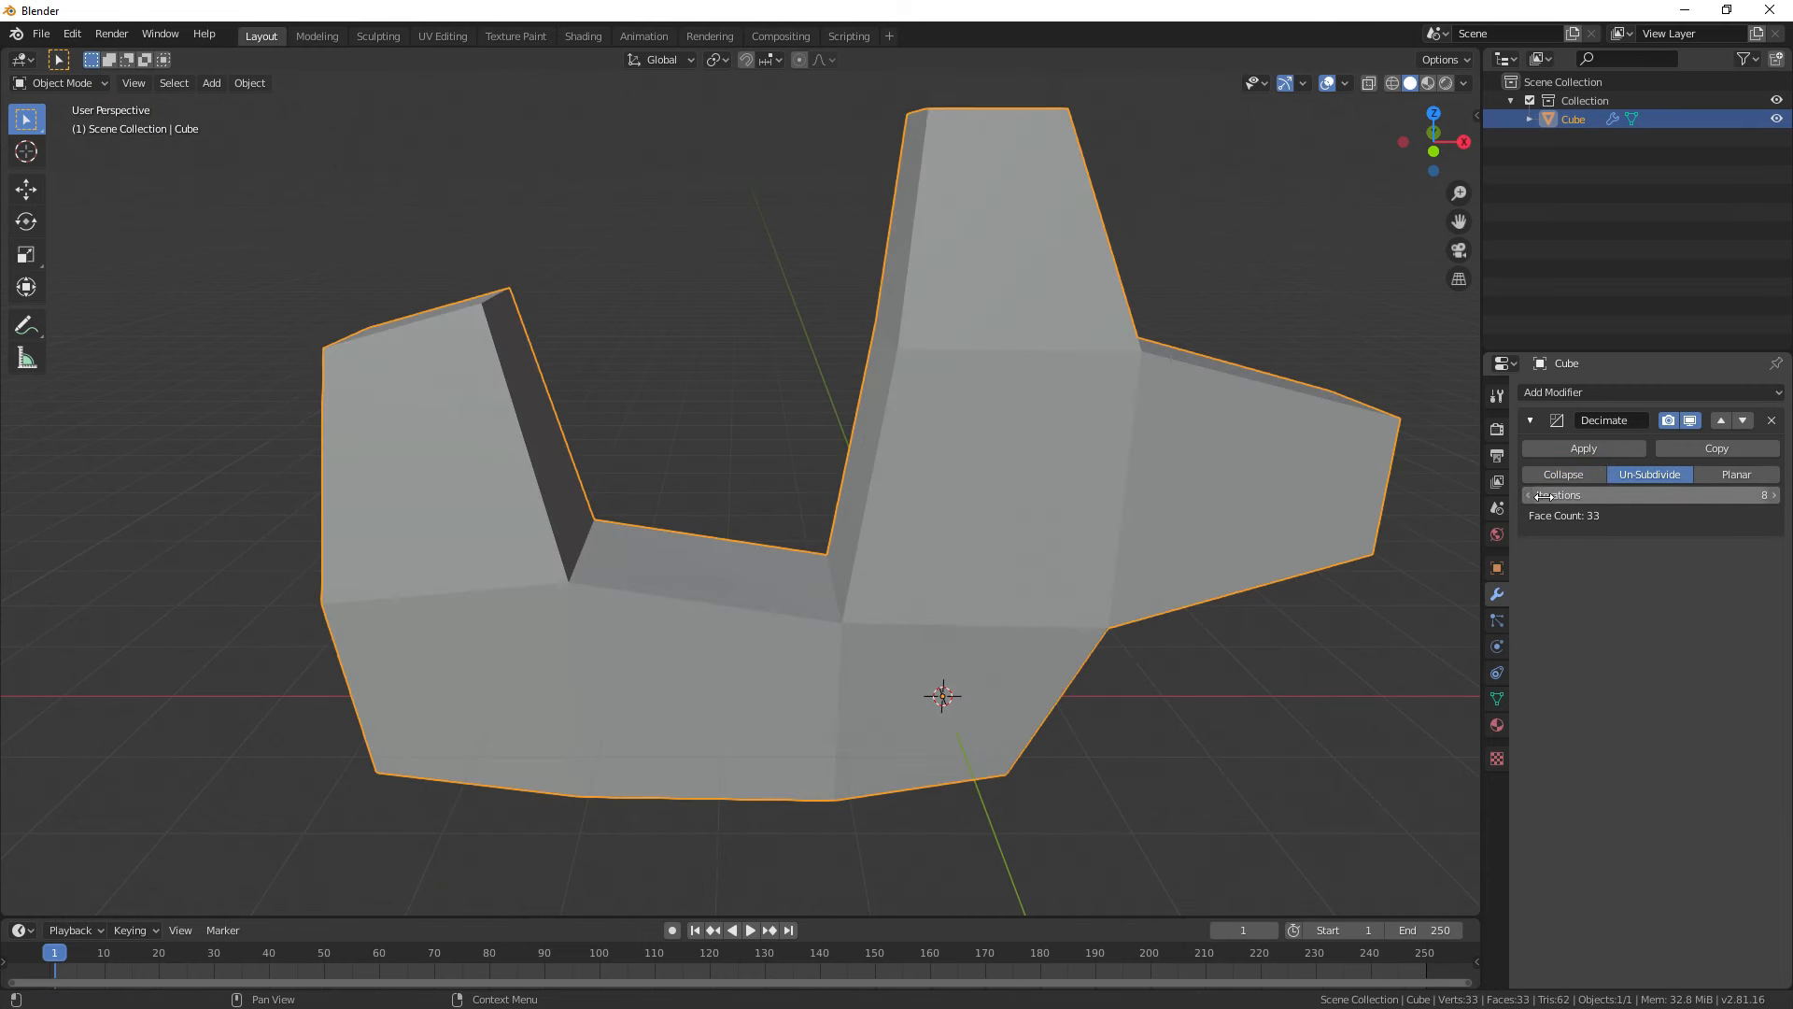
click(1736, 473)
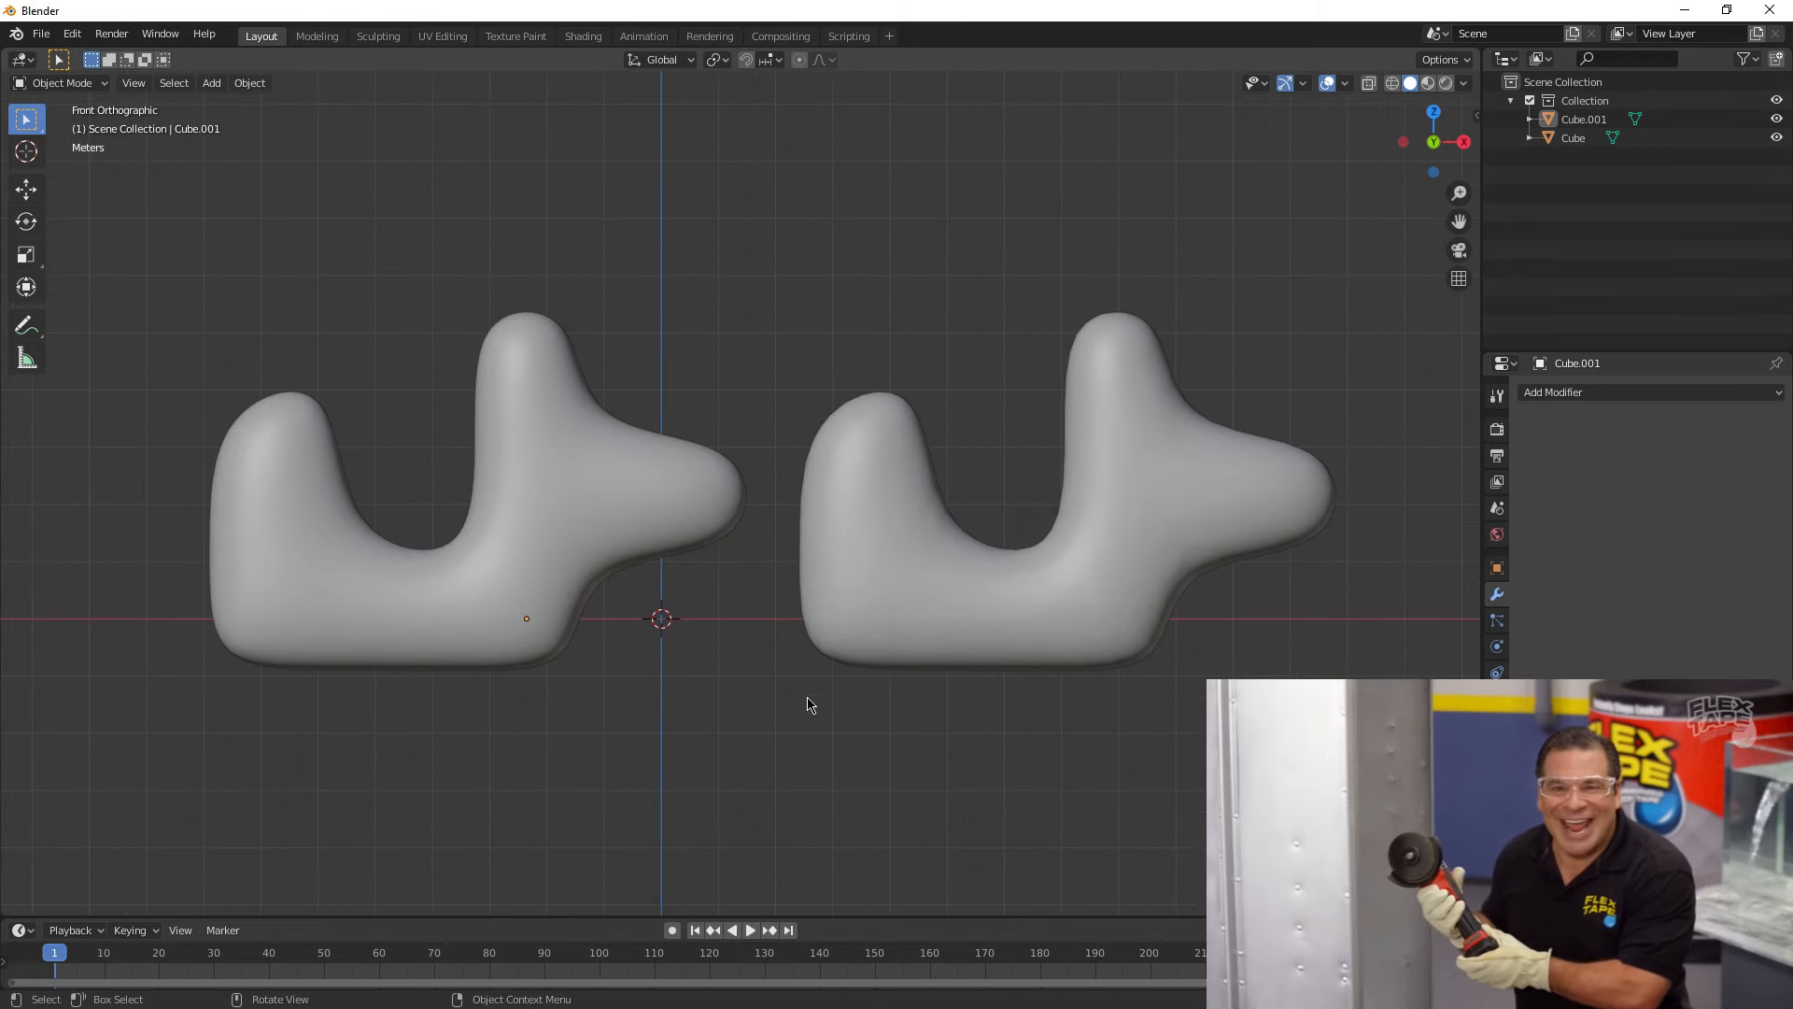
Toggle Edit Mode on the right-hand blob to view its triangulated mesh and back.
key(Tab)
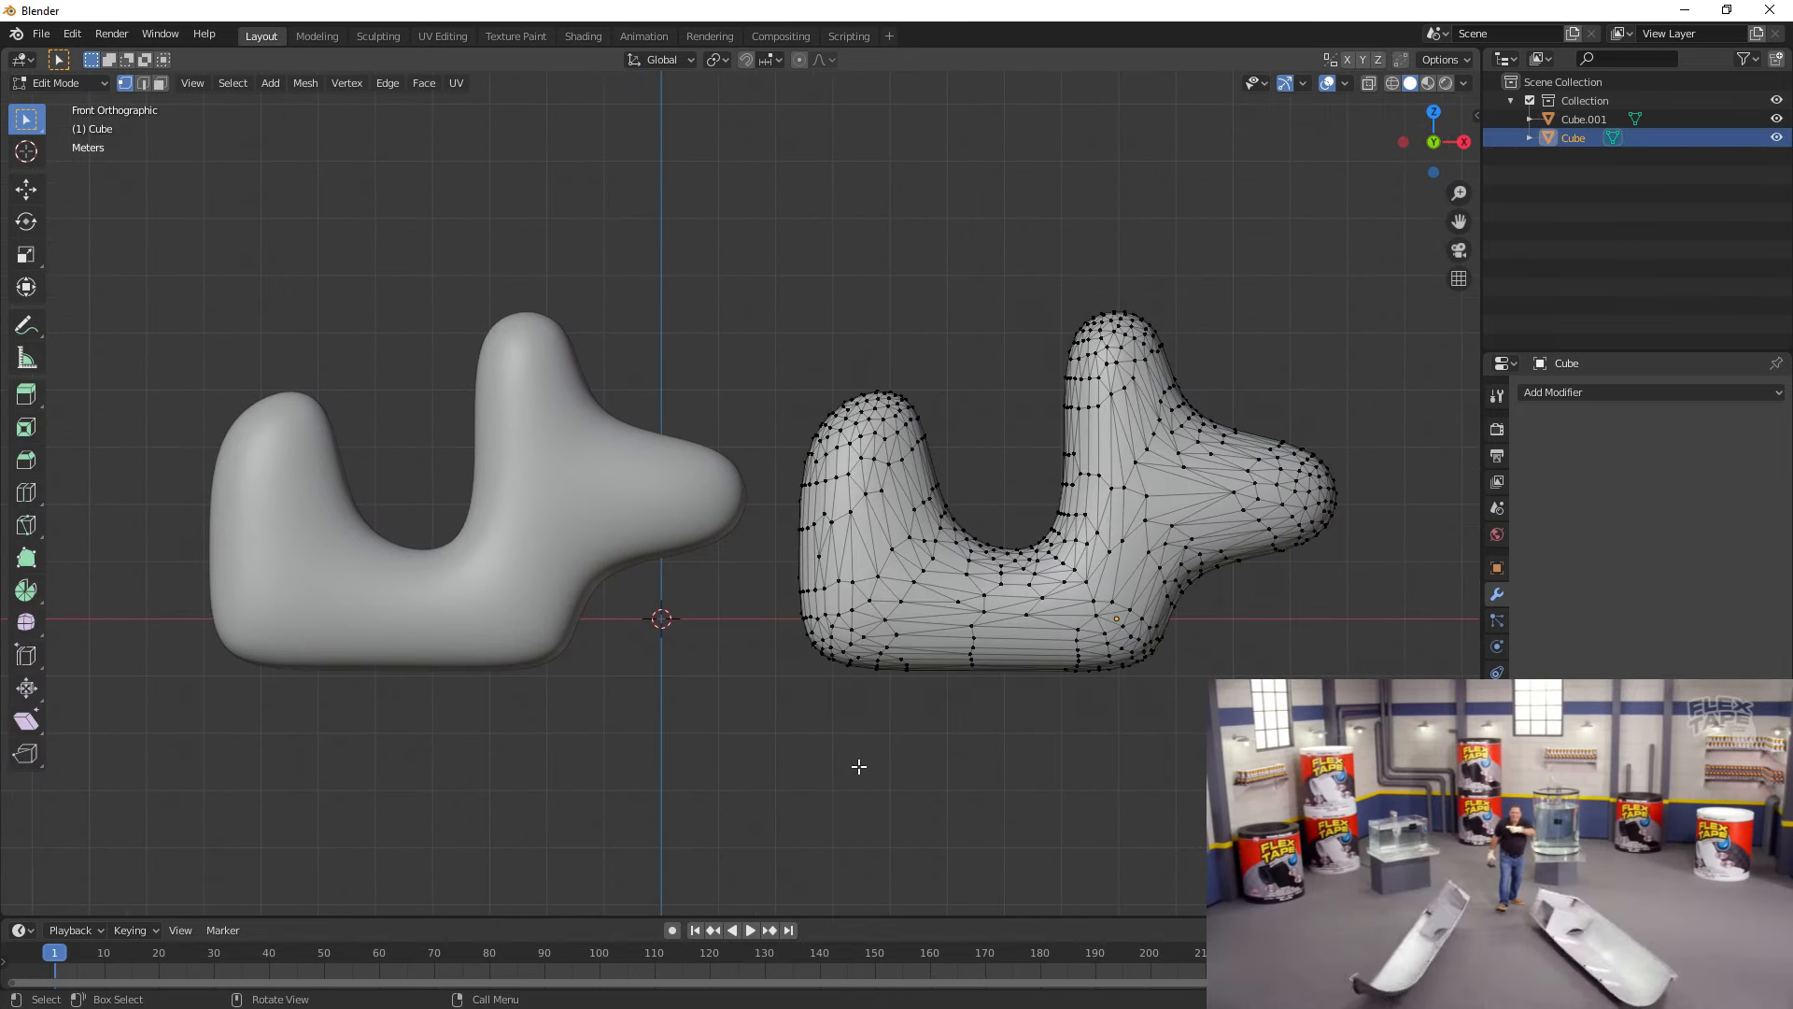
key(Tab)
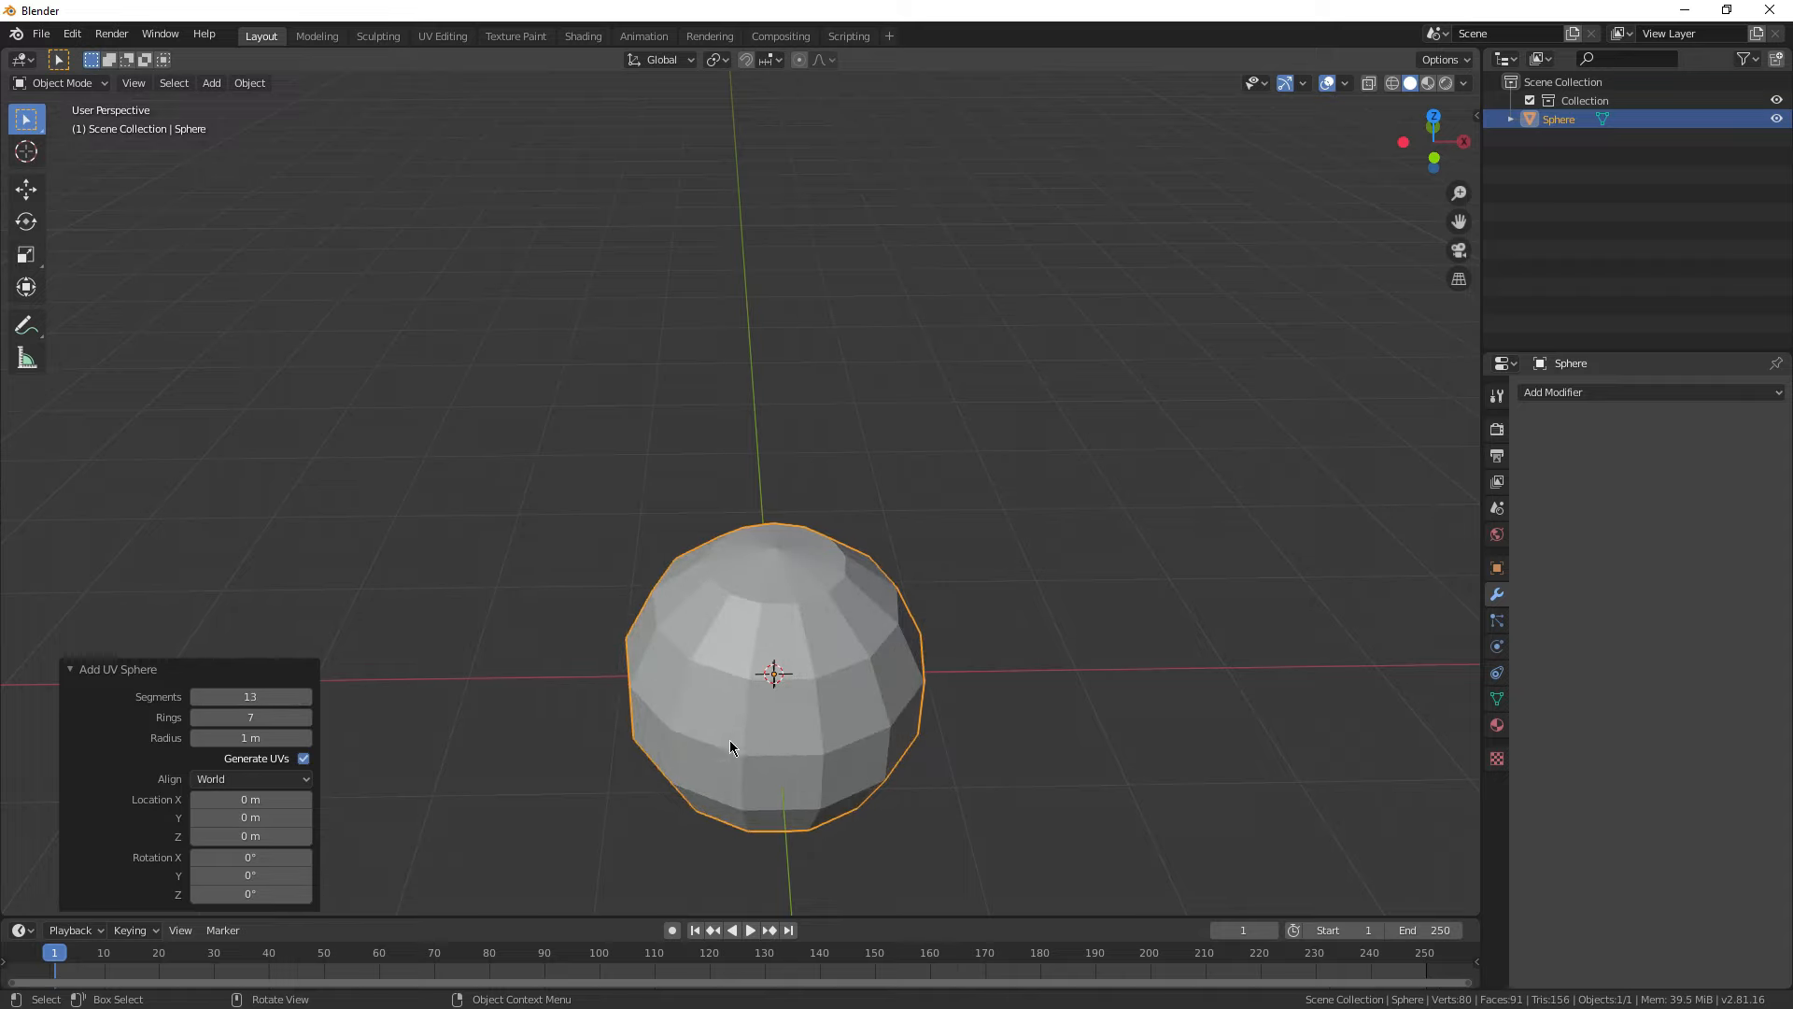
Add a mesh cylinder and drag its Vertices count to change the number of sides.
click(210, 83)
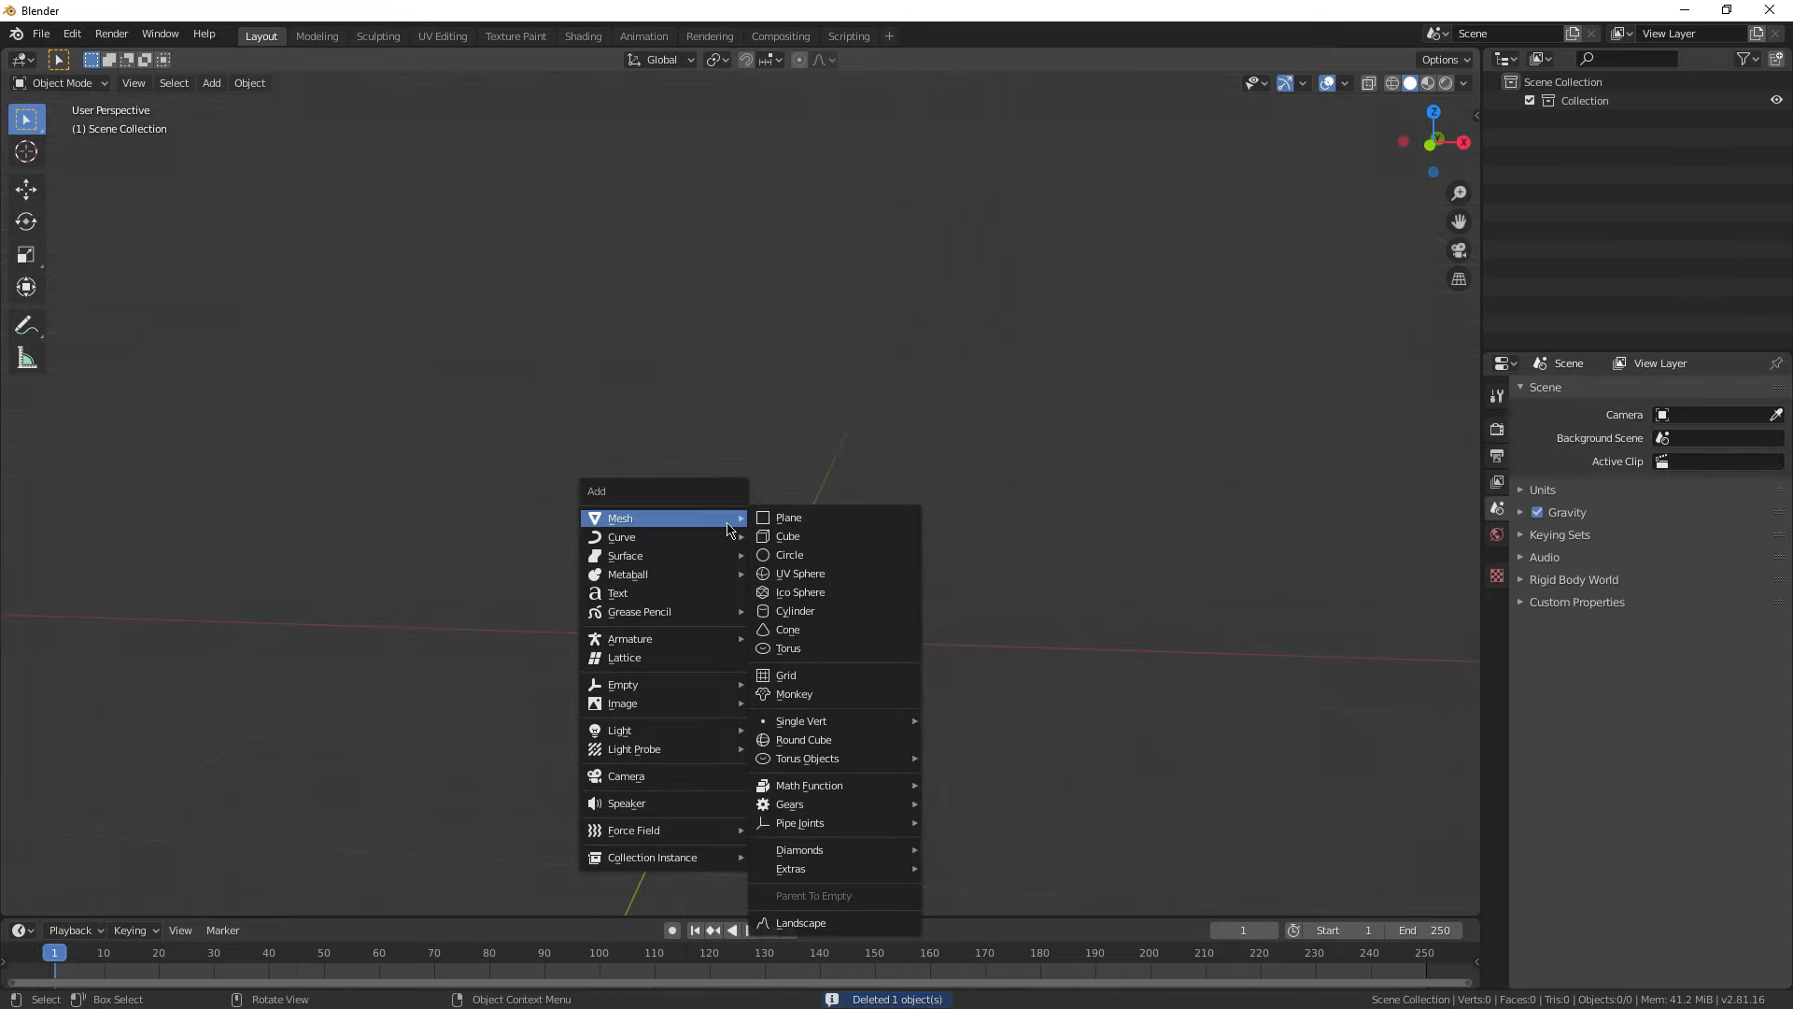
click(802, 591)
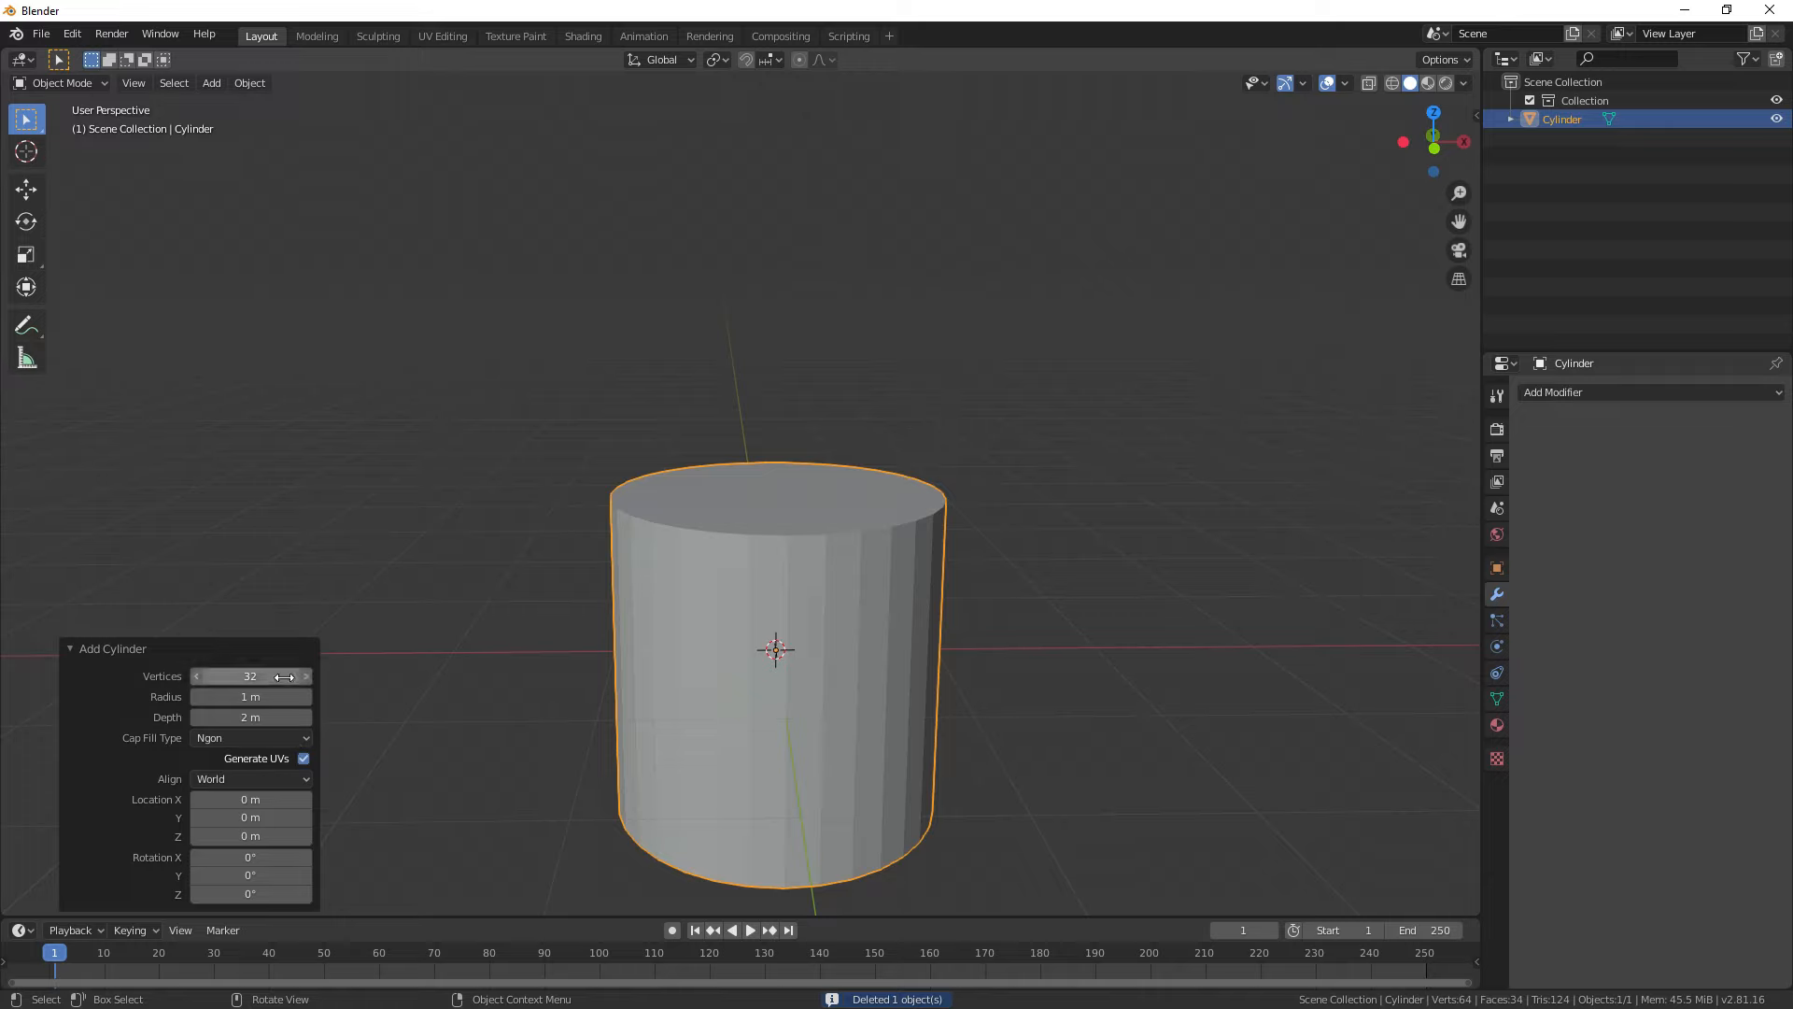
drag(286, 676, 234, 676)
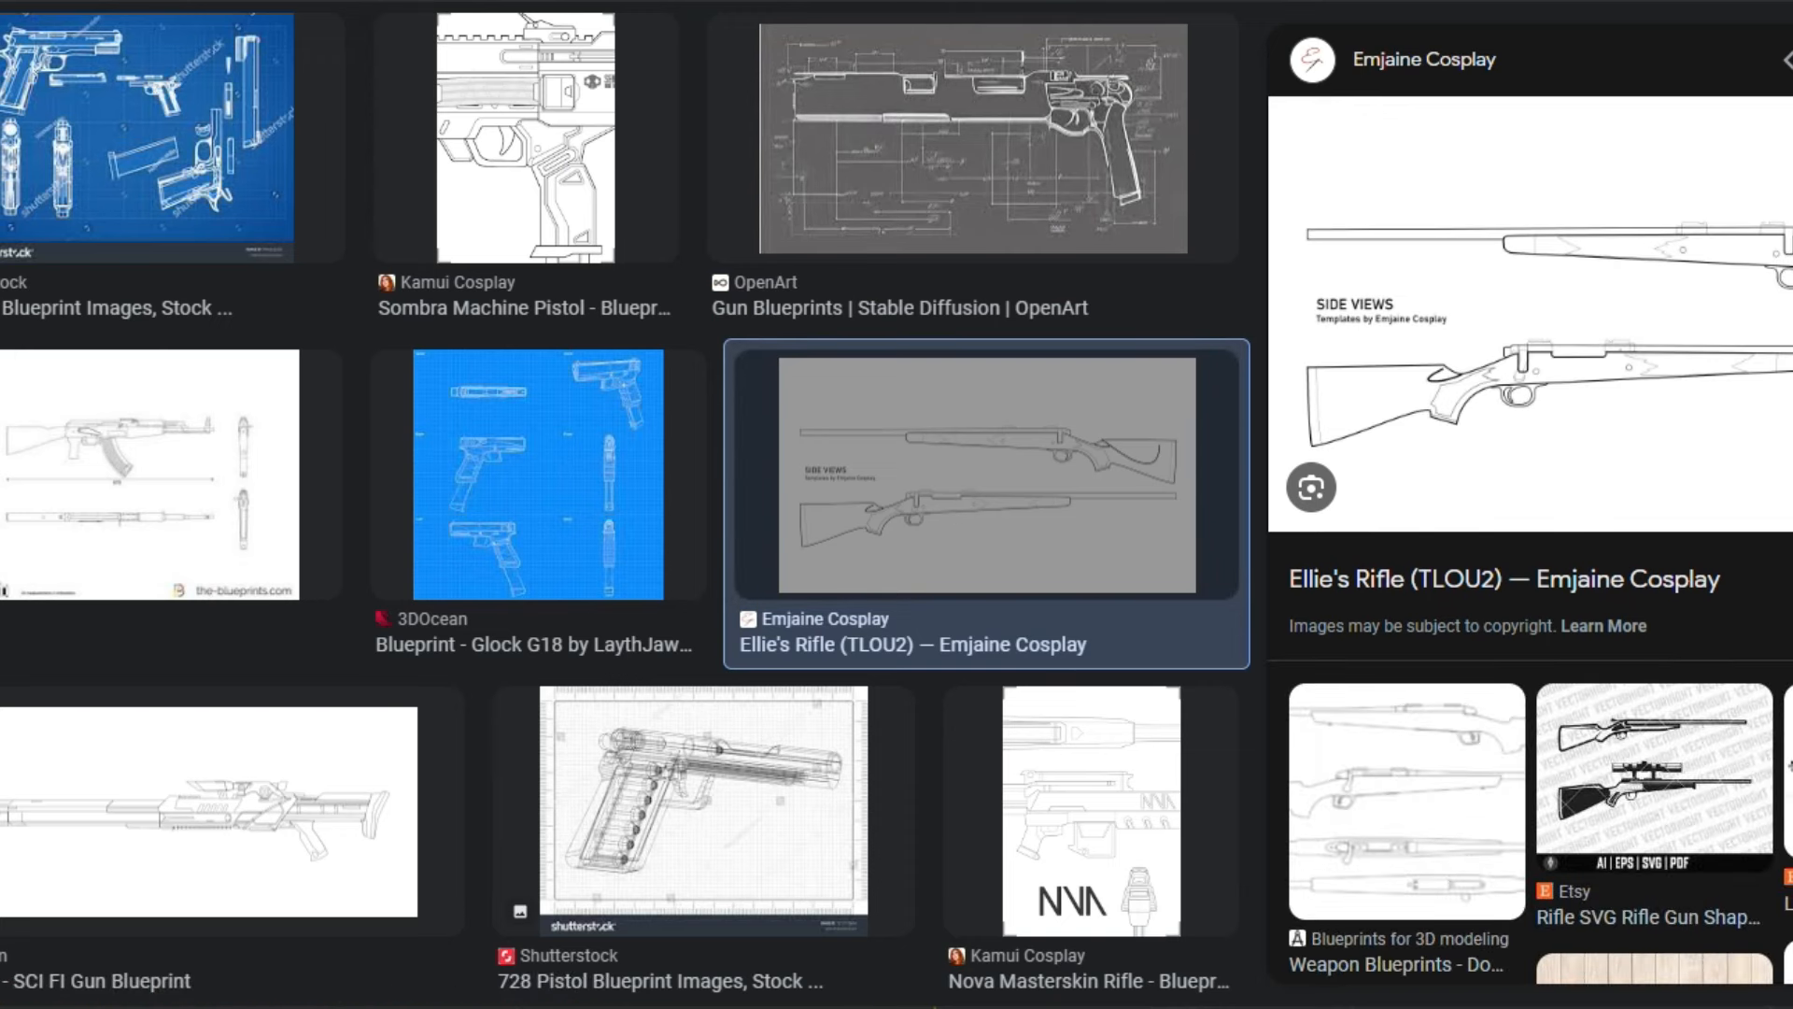
Open the Ellie's Rifle side-views image from the gun blueprint search results.
click(205, 800)
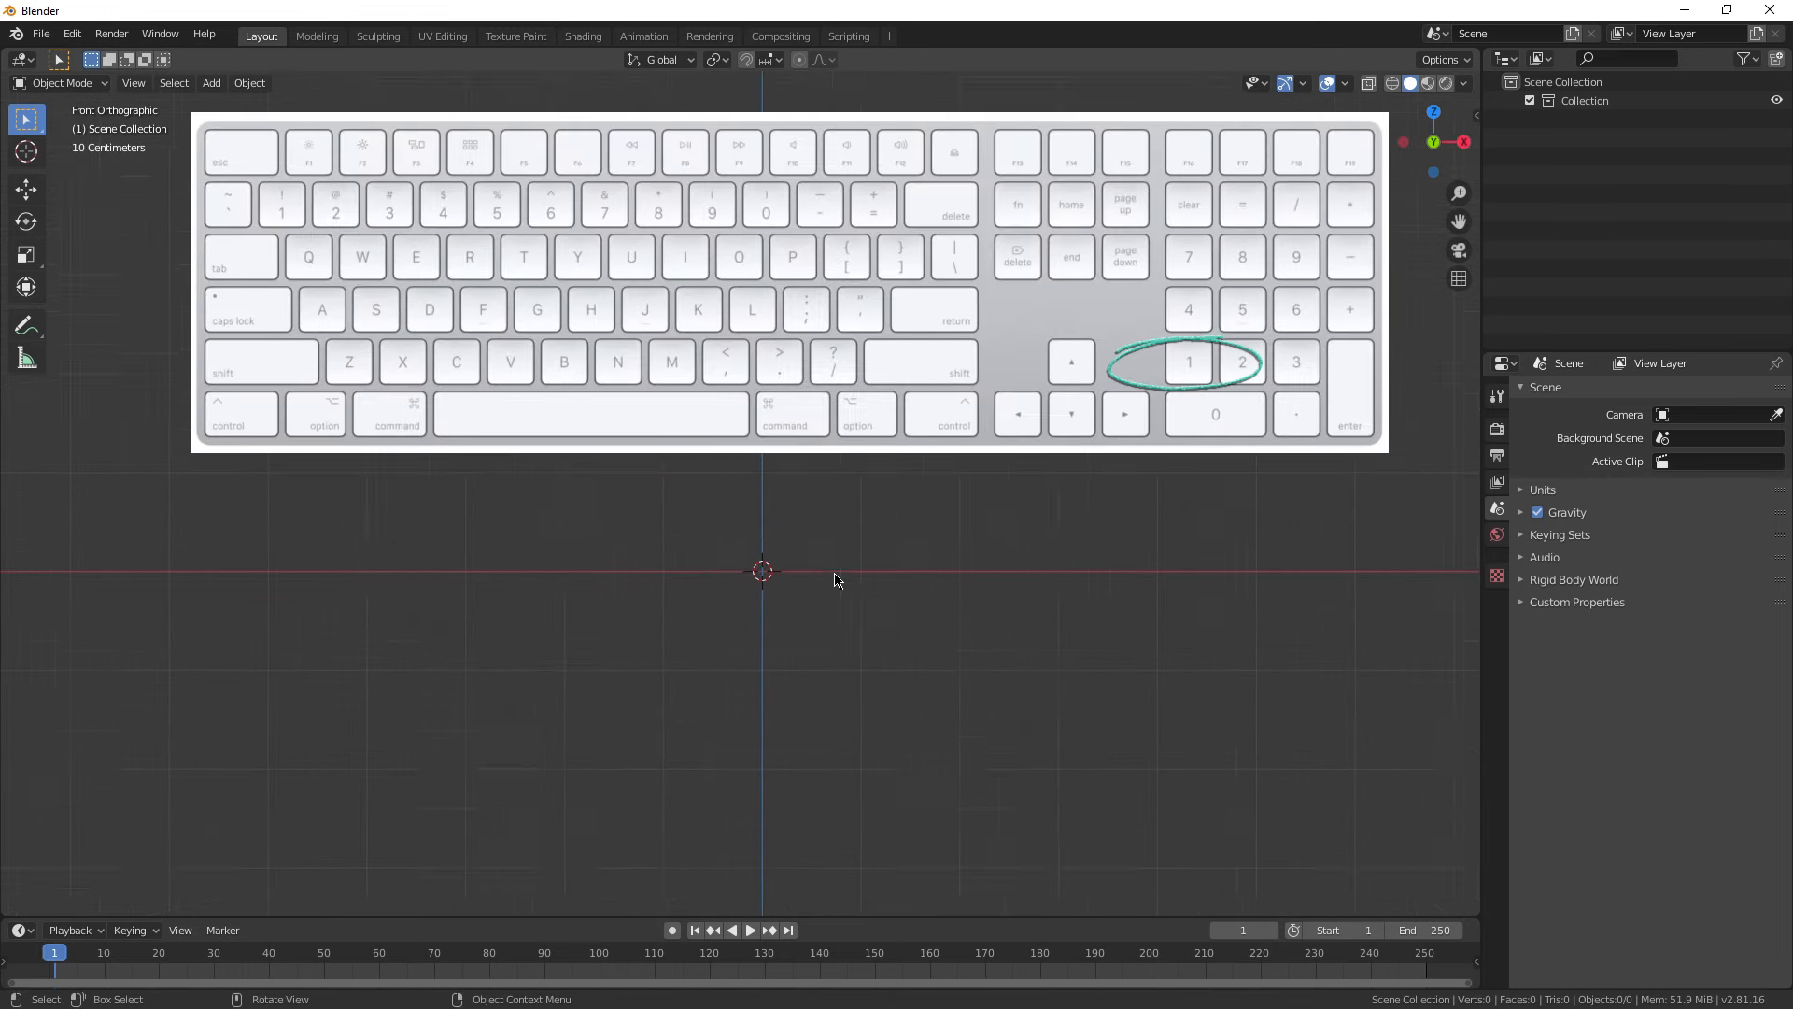
Switch to front orthographic view and add the airplane blueprint as a reference image.
click(210, 82)
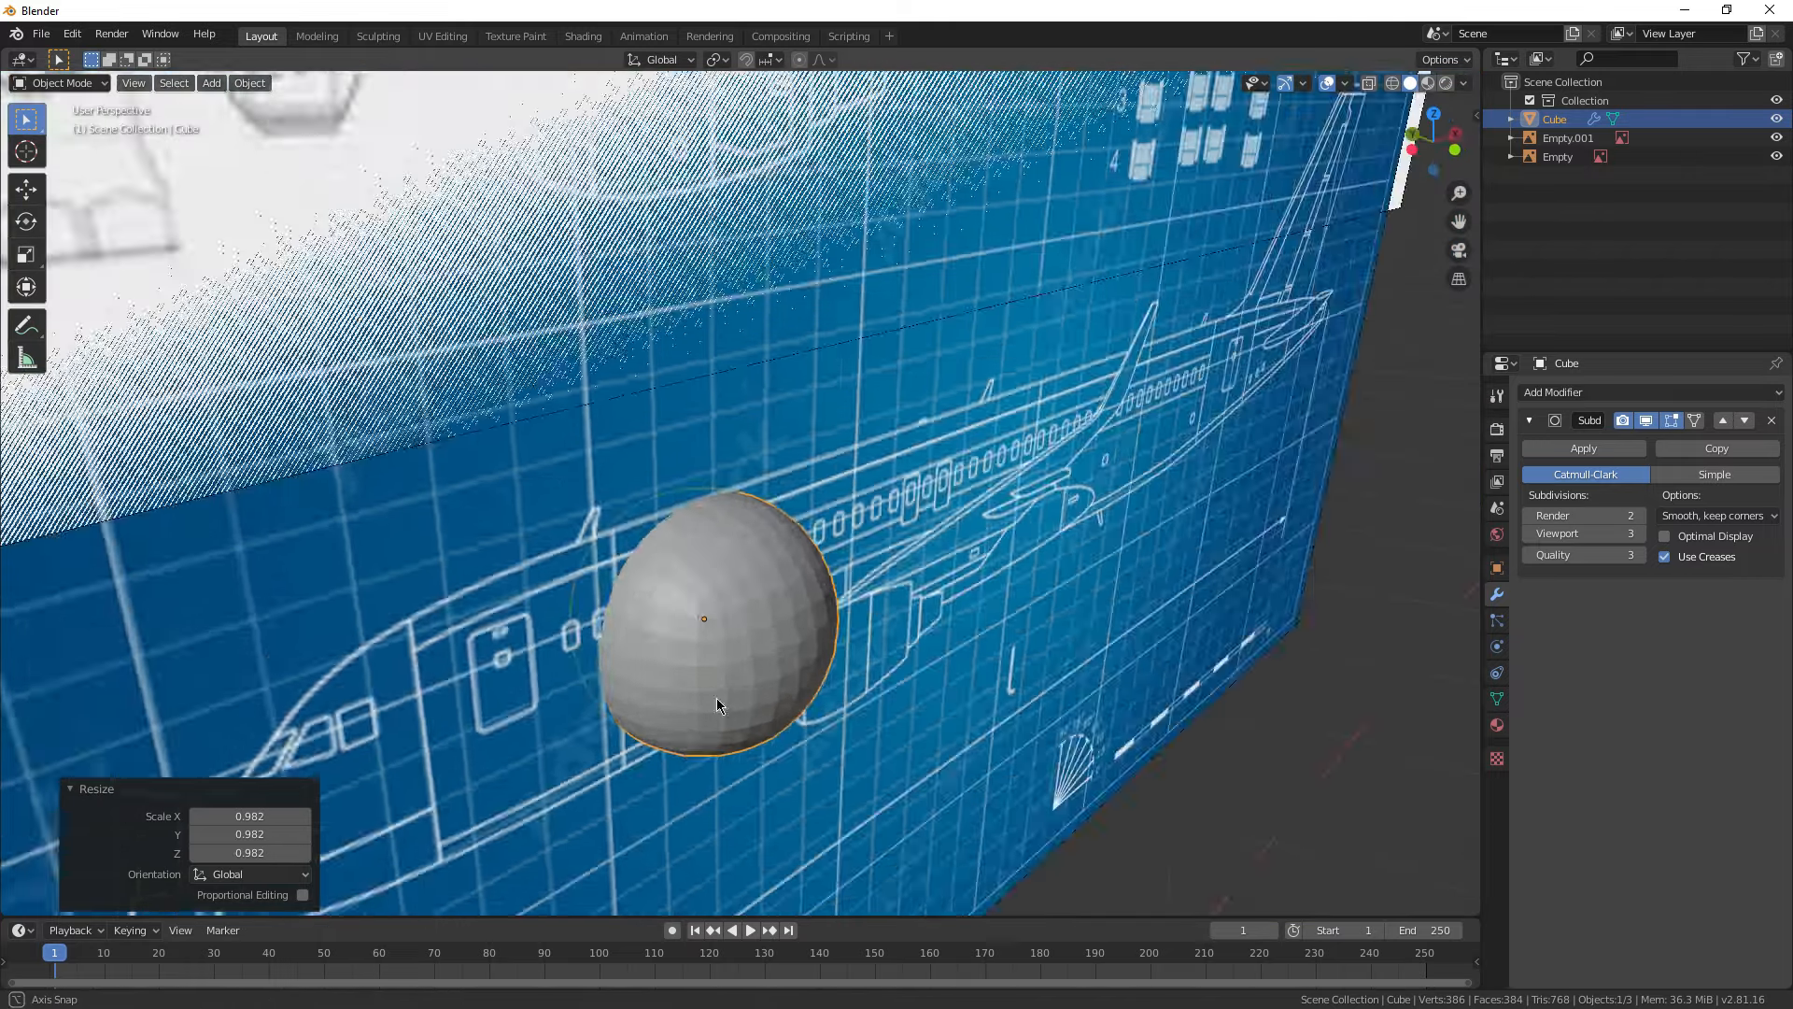
Scale the smoothed cube's vertices to fit the fuselage outline, then show the finished low-poly stock.
key(Tab)
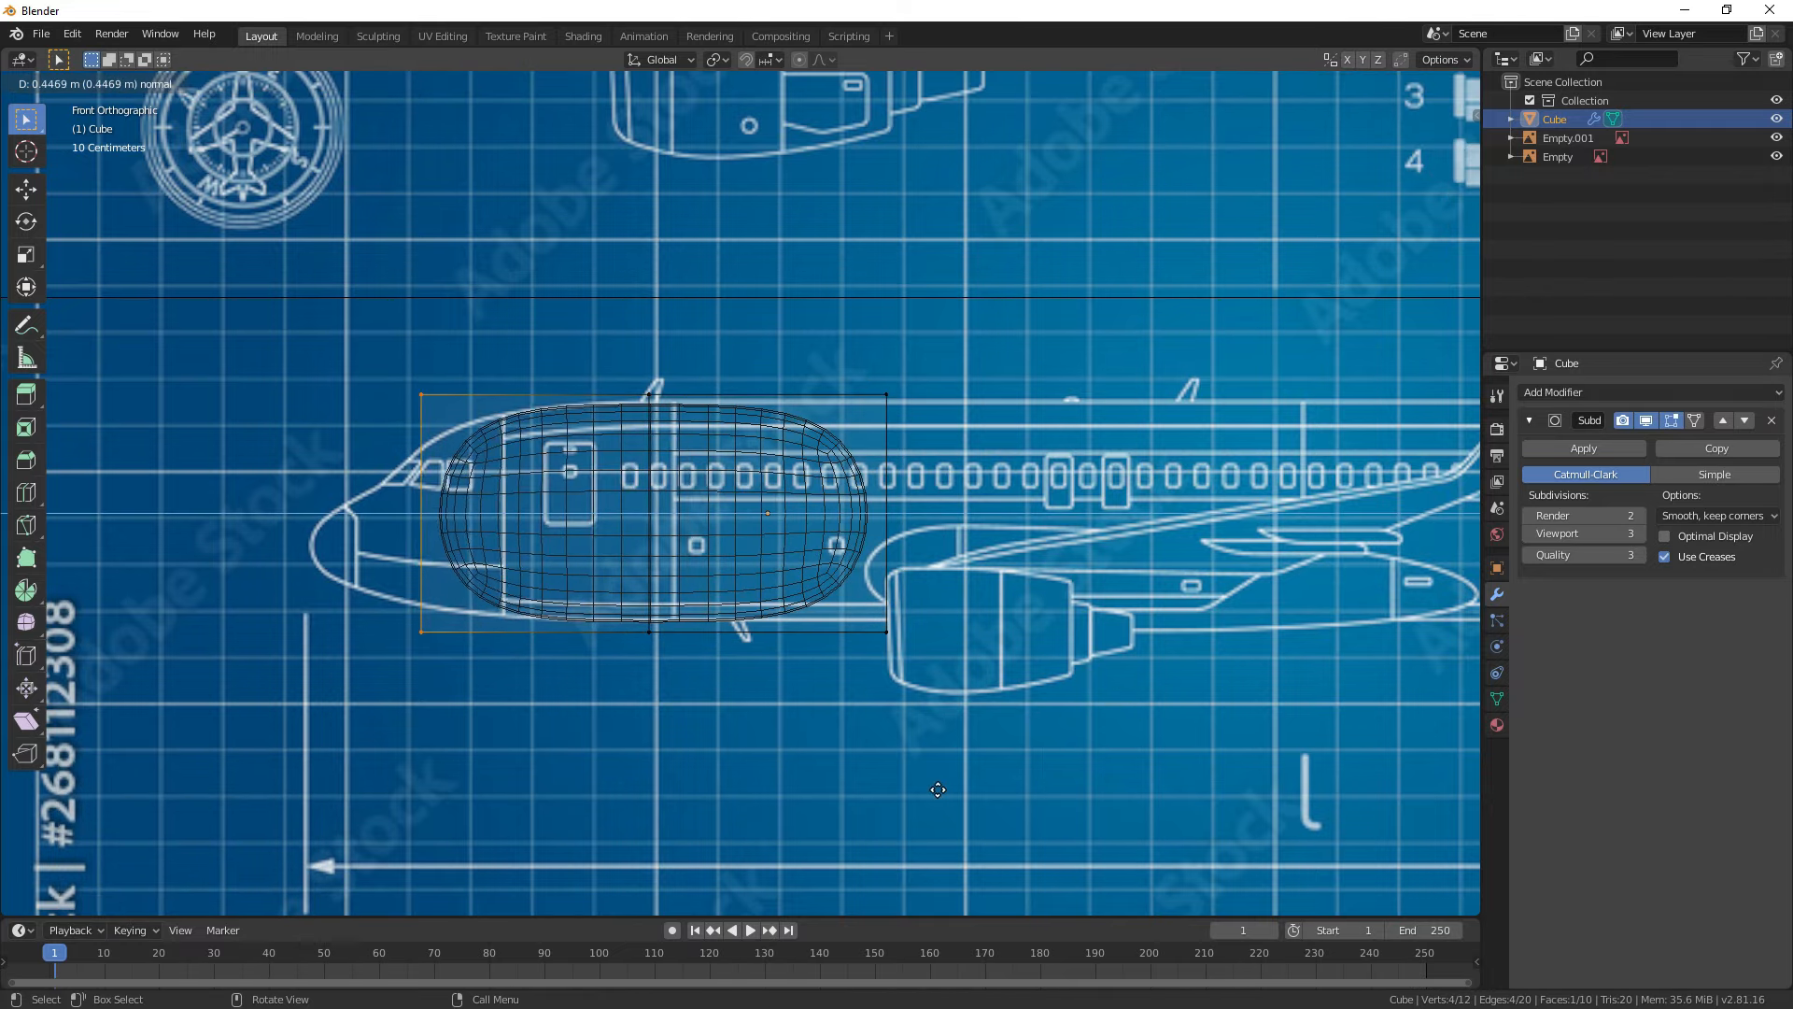
key(s)
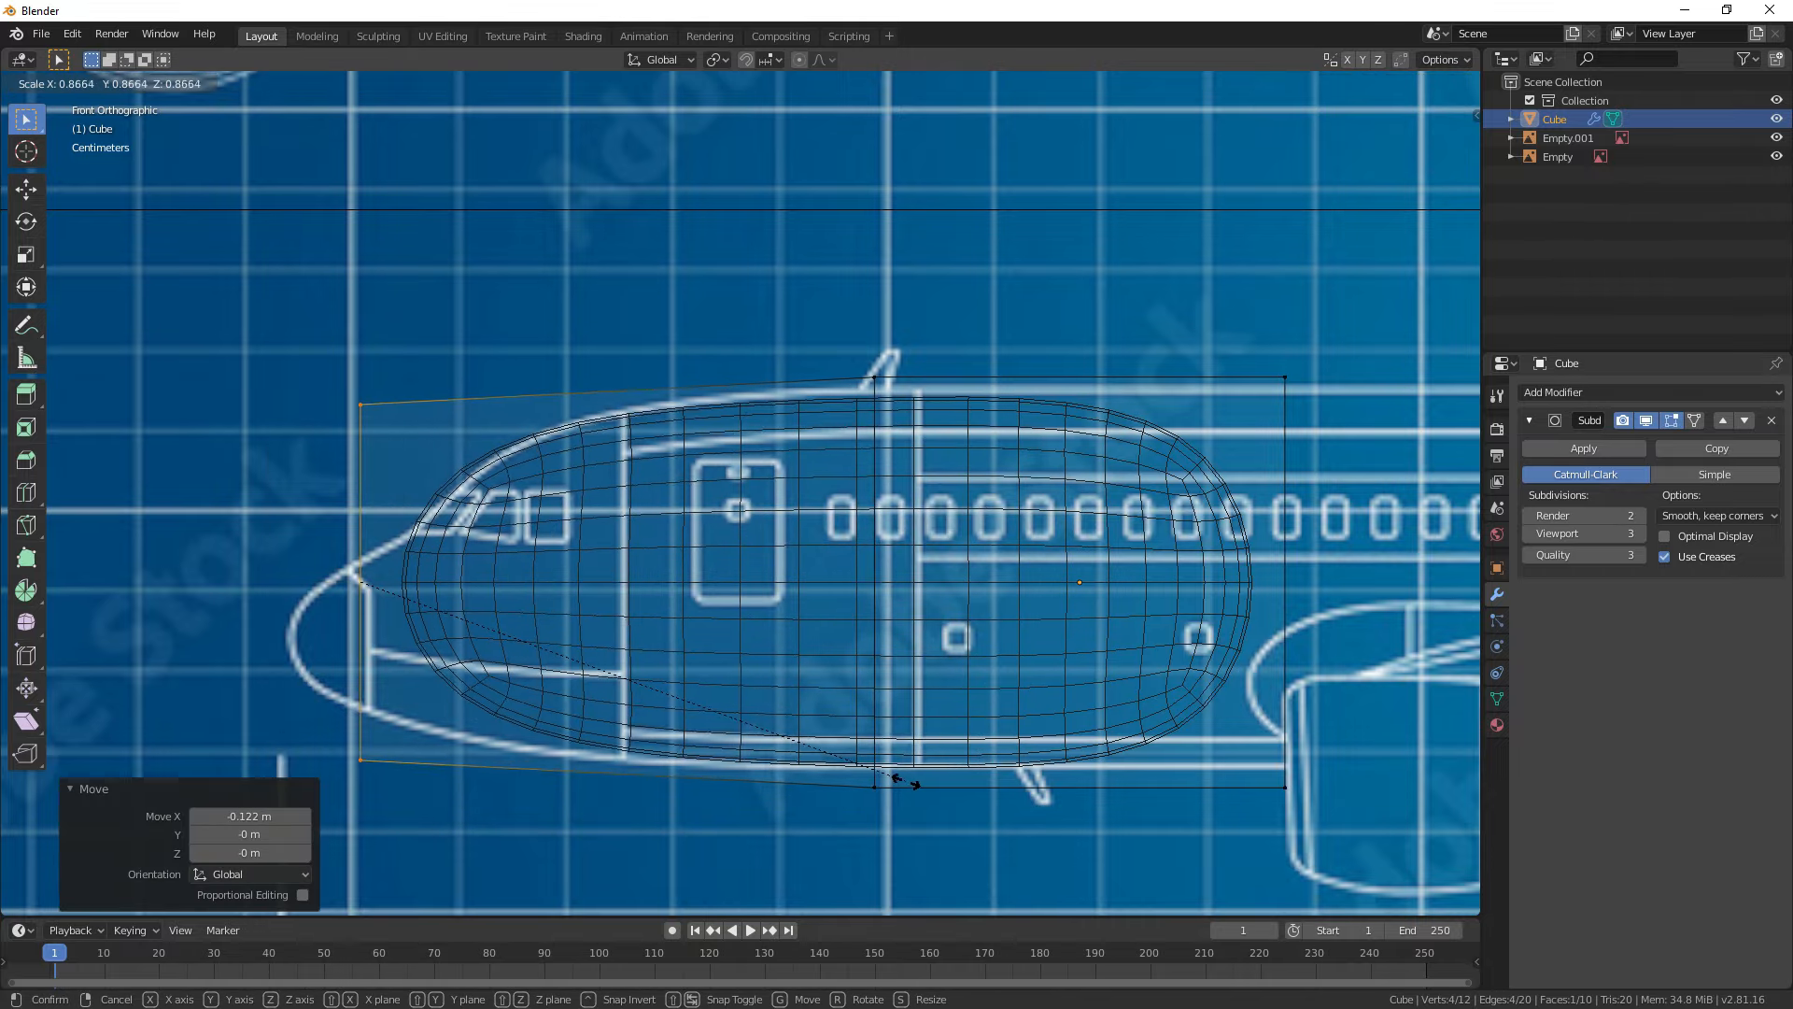
key(Tab)
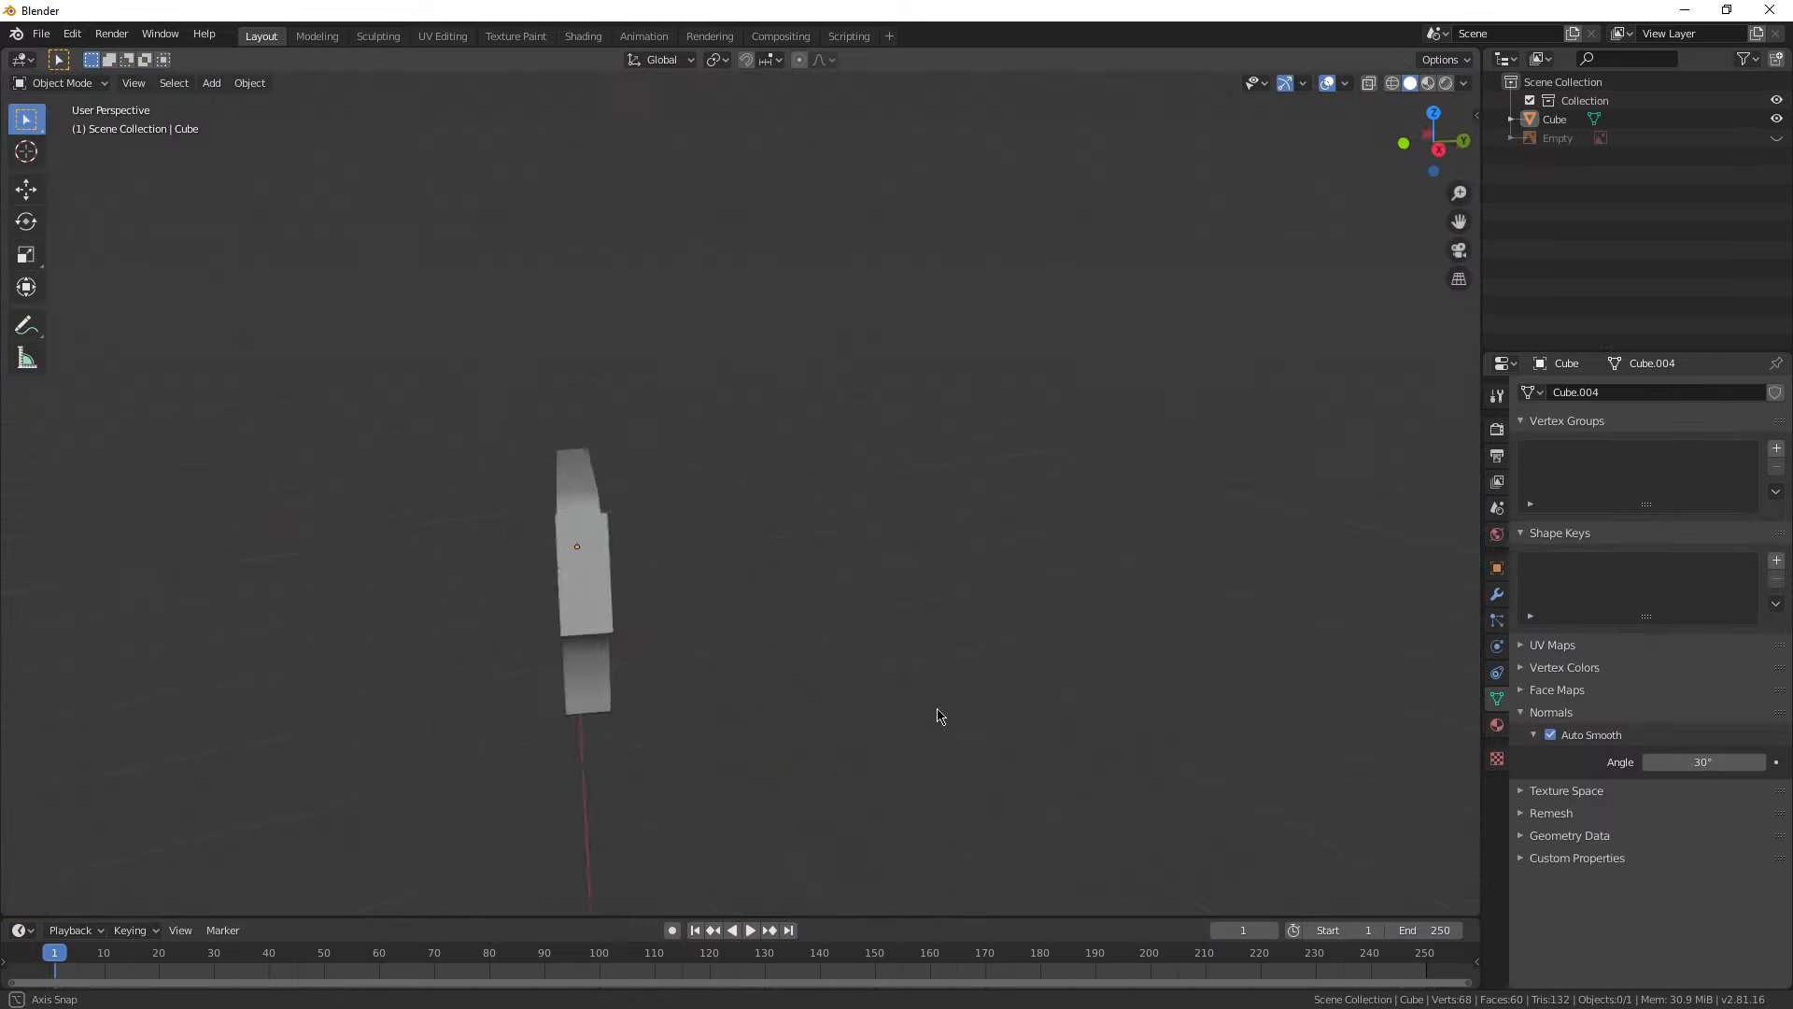
drag(938, 717, 980, 720)
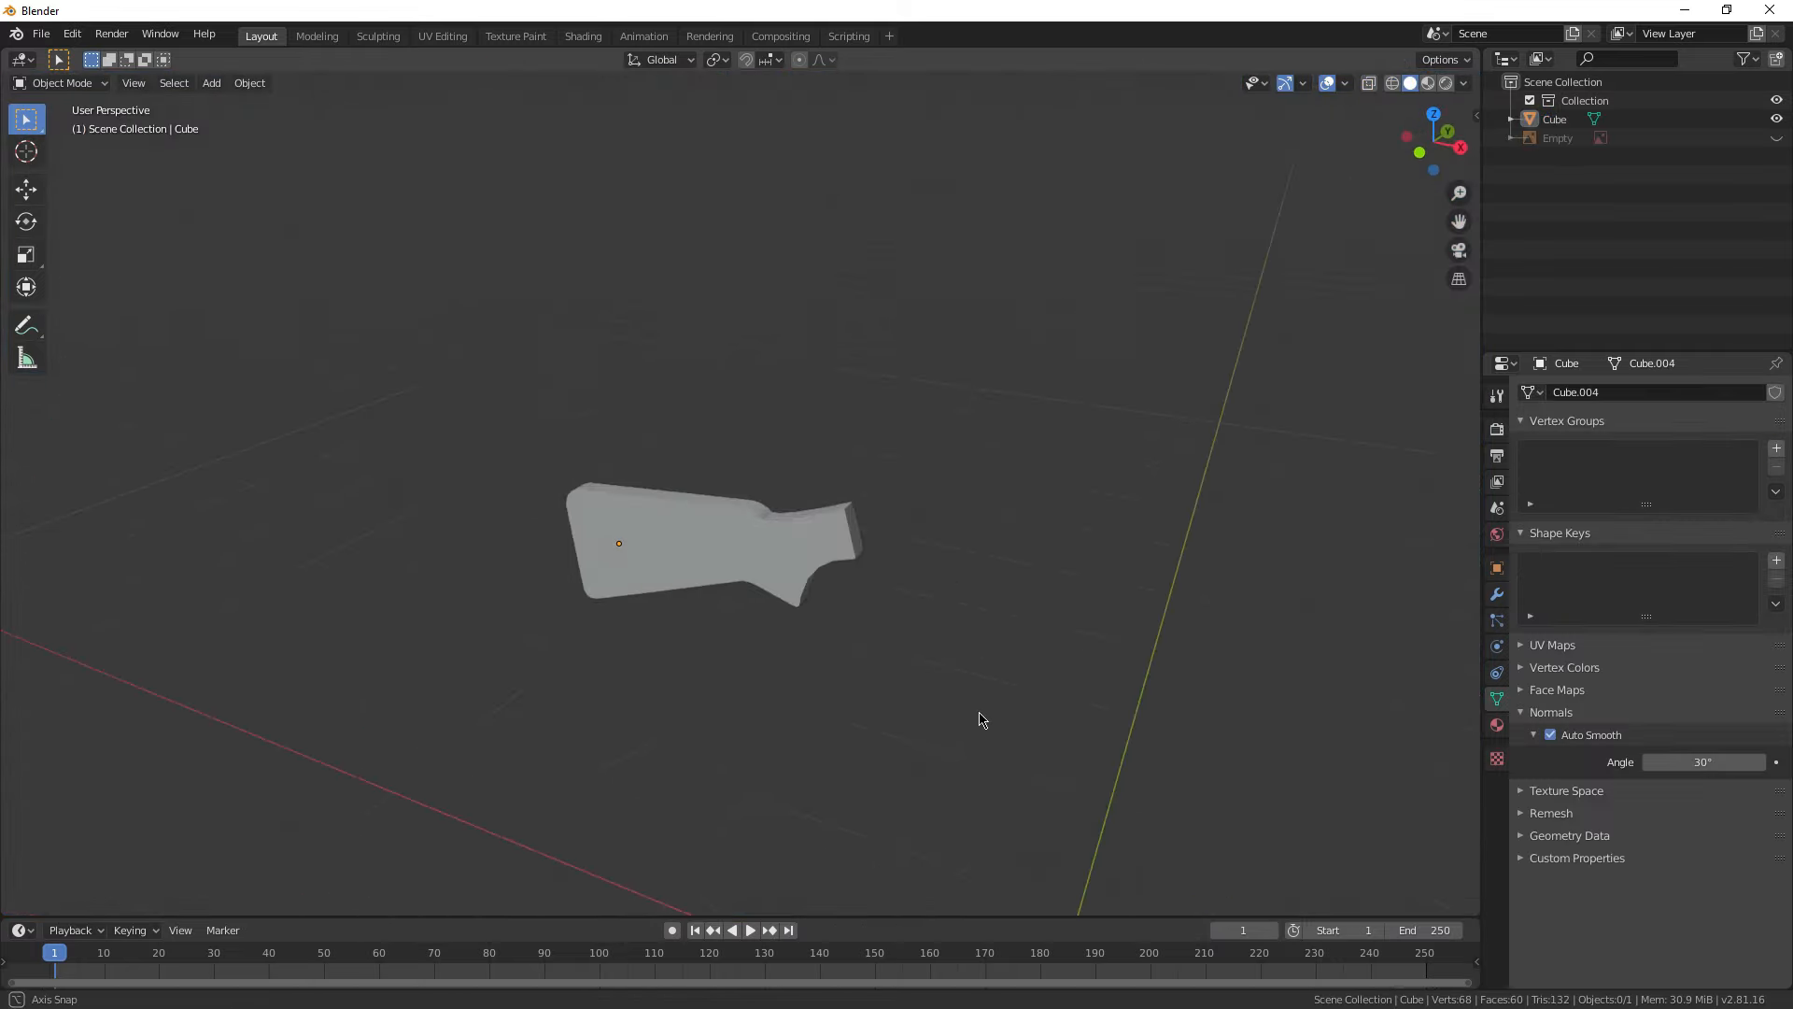